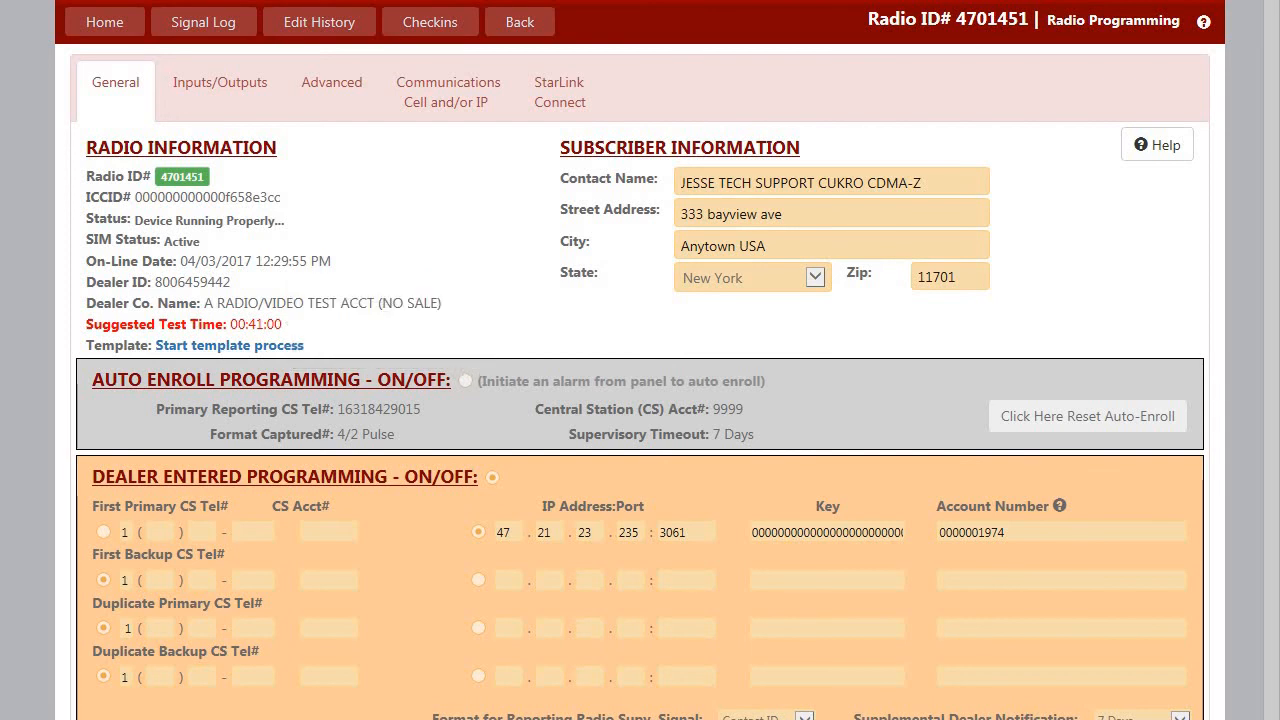
Go to StarLink Connect and bring up the radio's Panel Configuration page
left_click(560, 92)
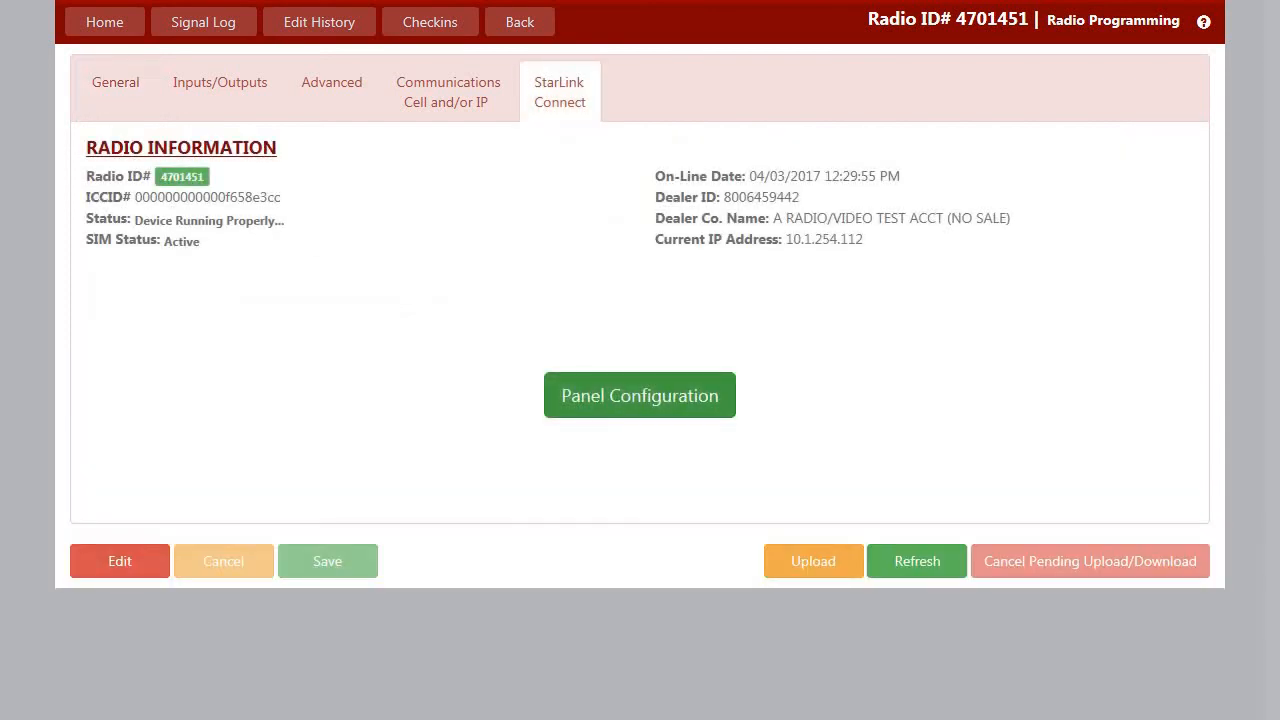
left_click(640, 394)
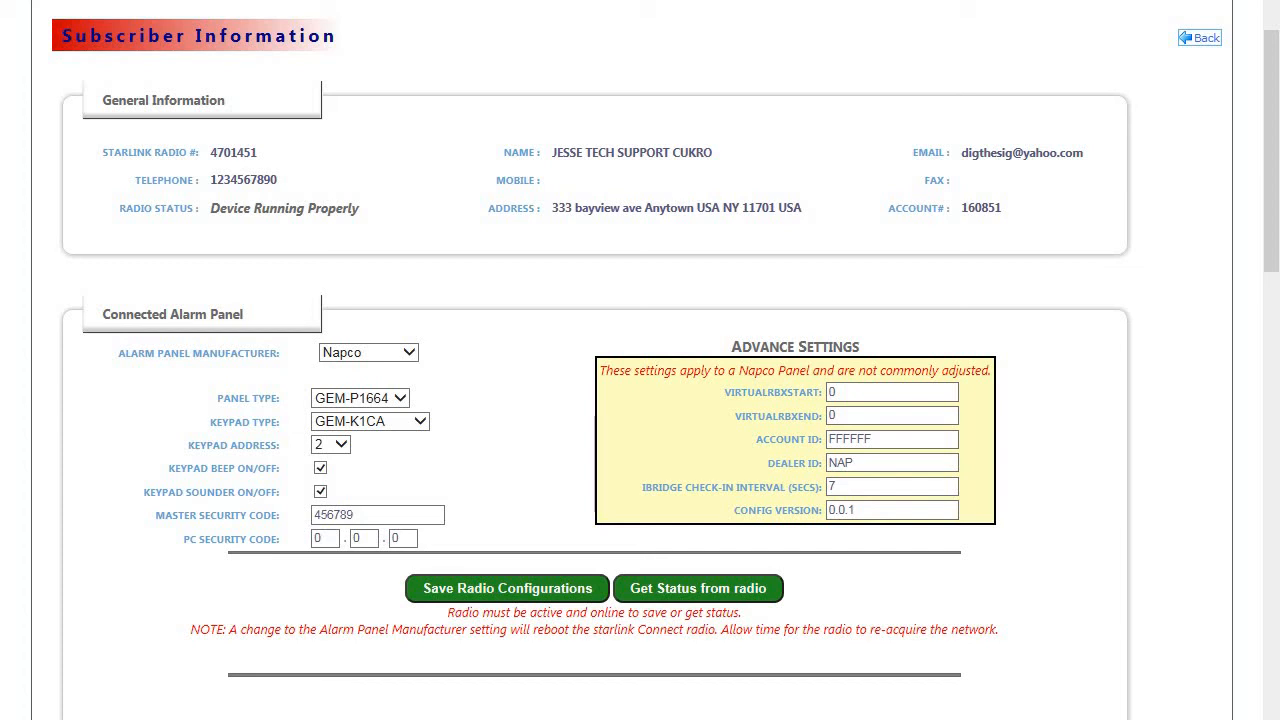
Choose the GEM-K1CA keypad for the GEM-P1664 panel and save the radio configuration
left_click(358, 396)
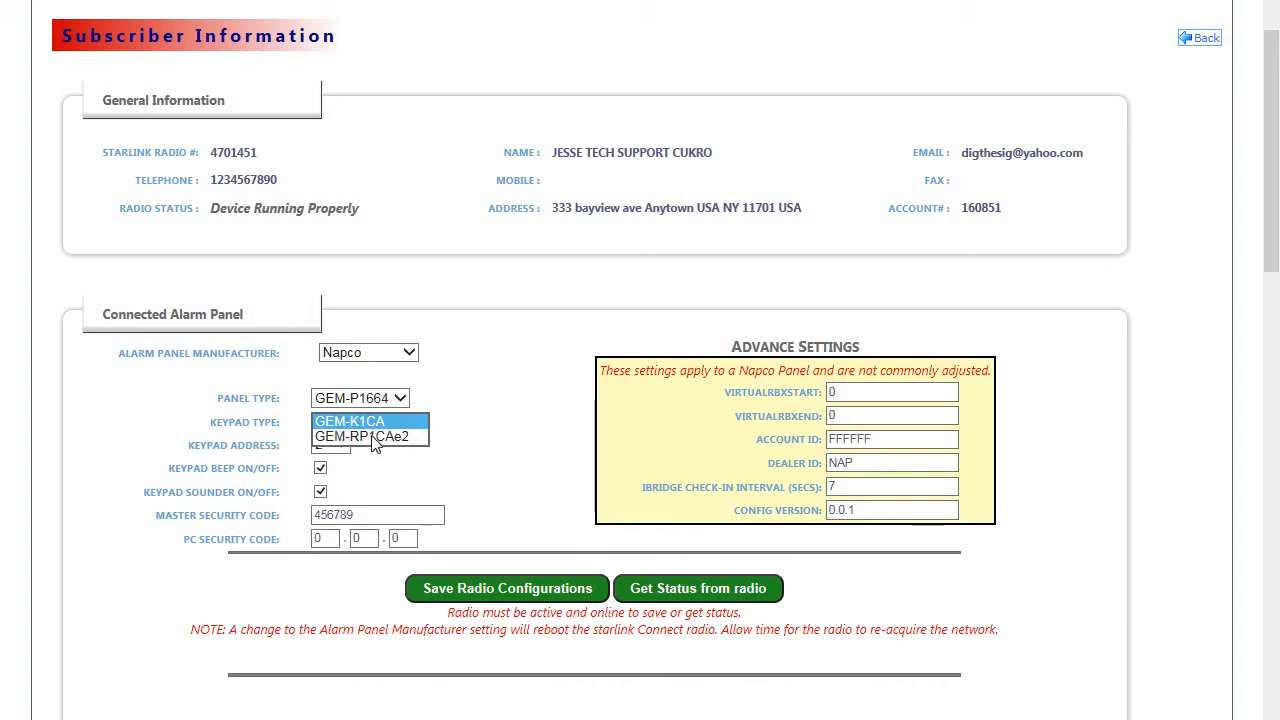
left_click(350, 420)
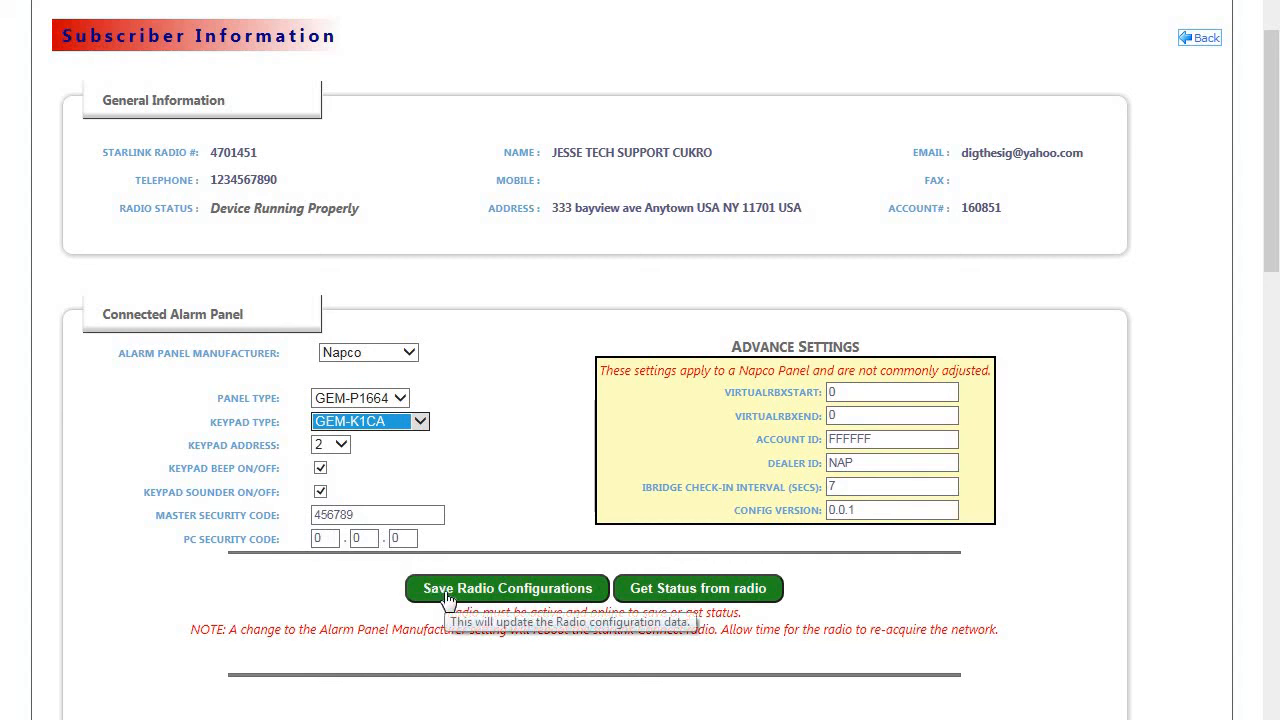
left_click(890, 390)
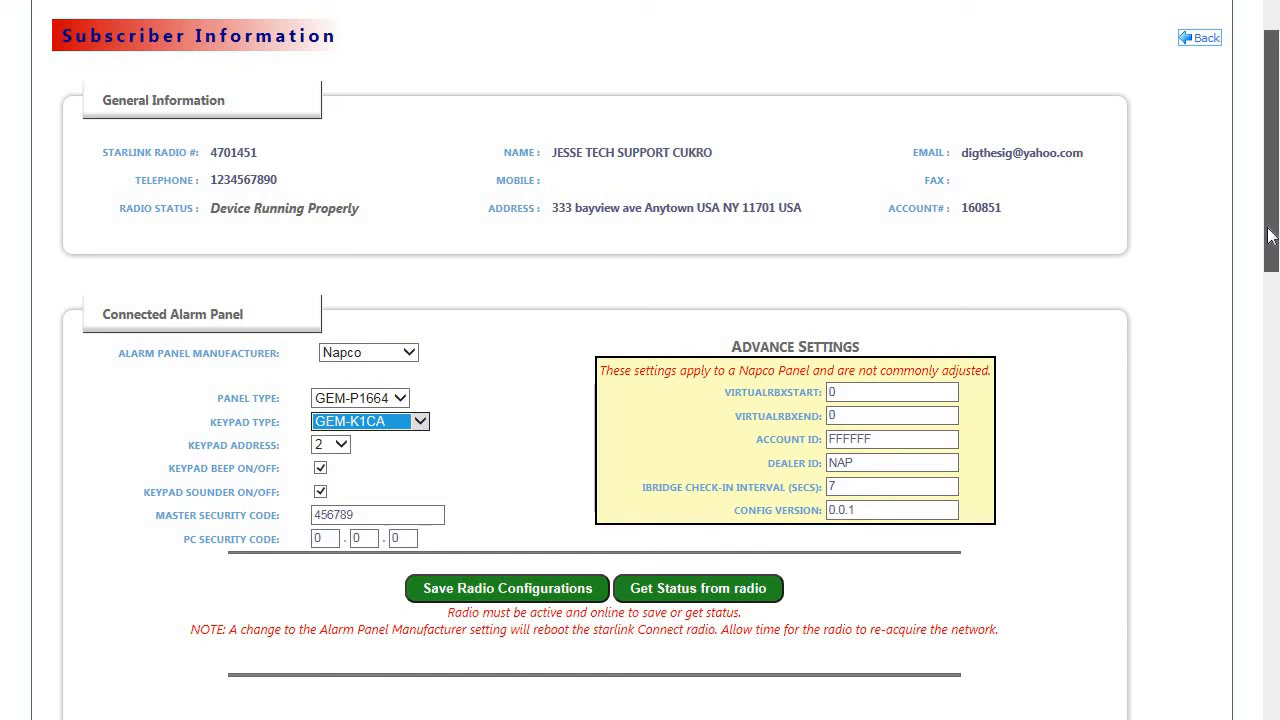
Under Subscriber Rights, set Notification Enabled to Yes alongside the other three rights
scroll("down", 3)
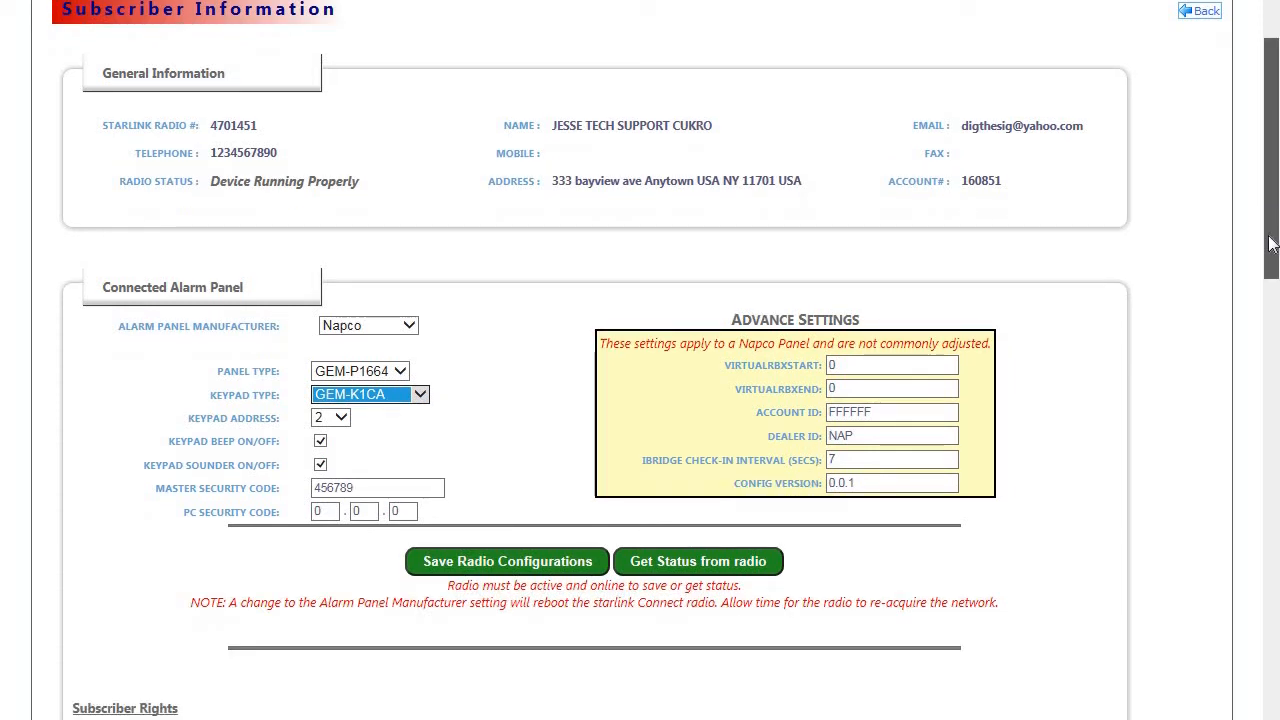
scroll("down", 3)
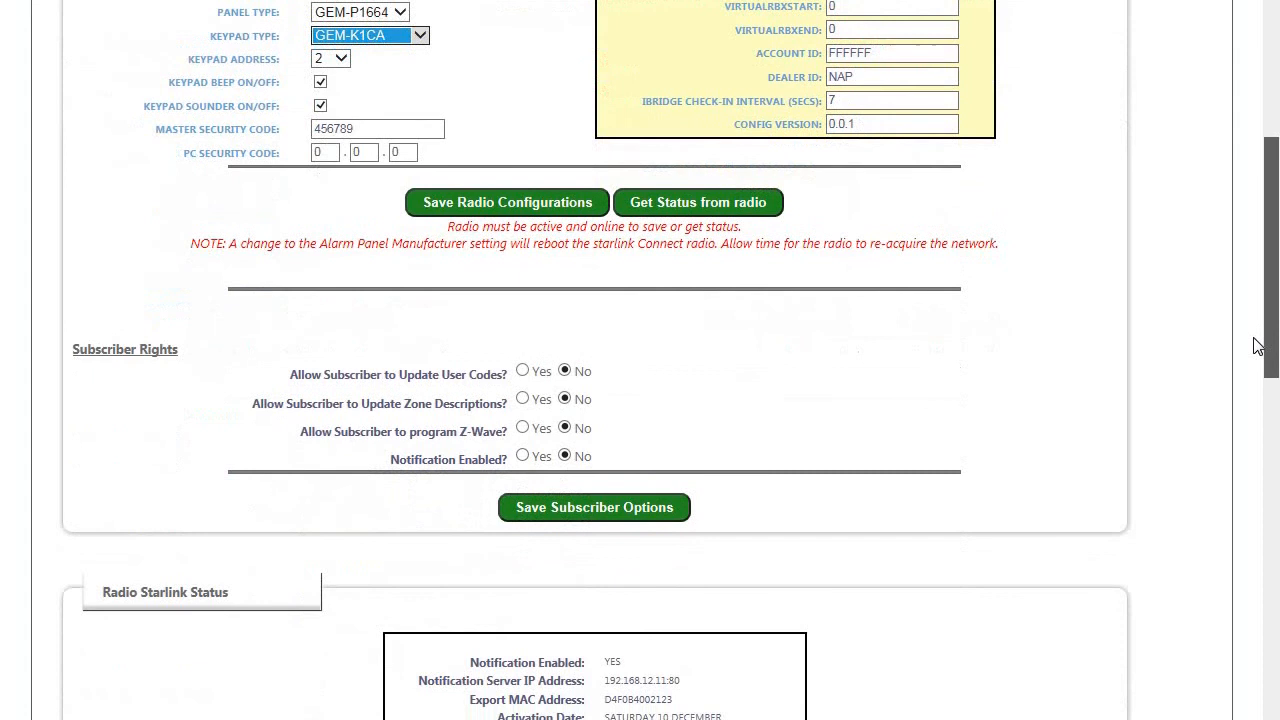
scroll("down", 3)
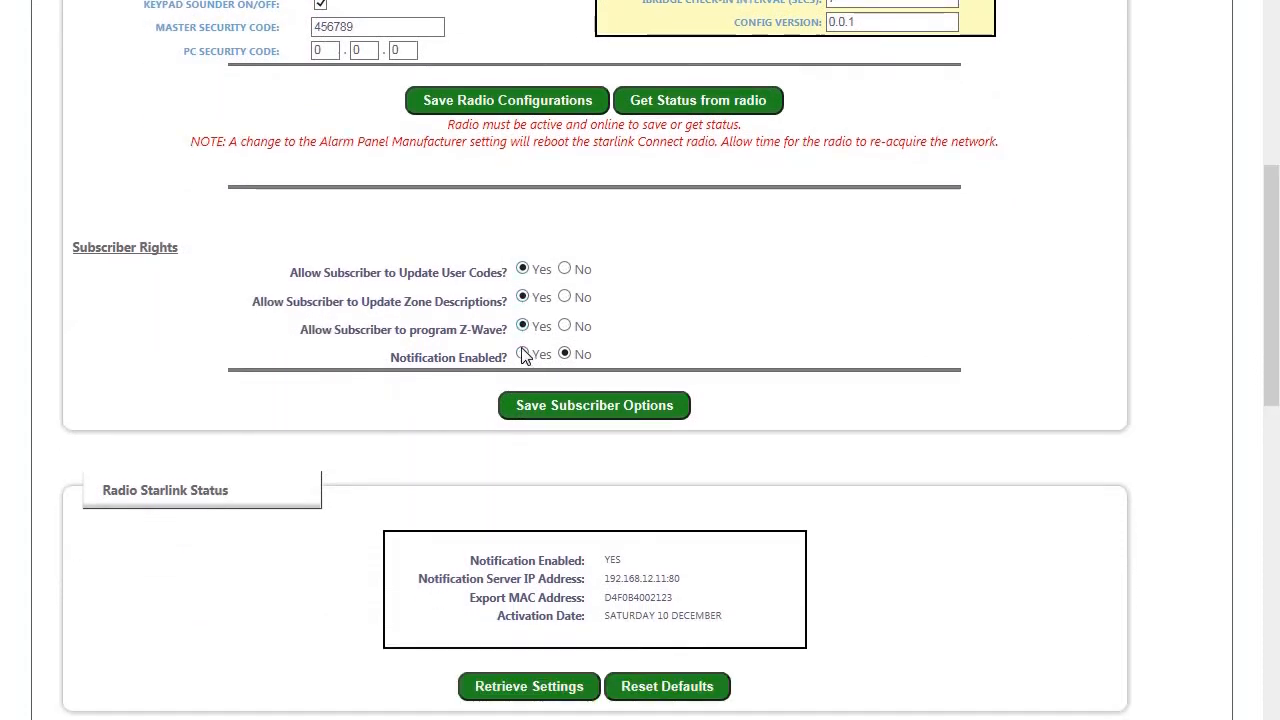
left_click(522, 352)
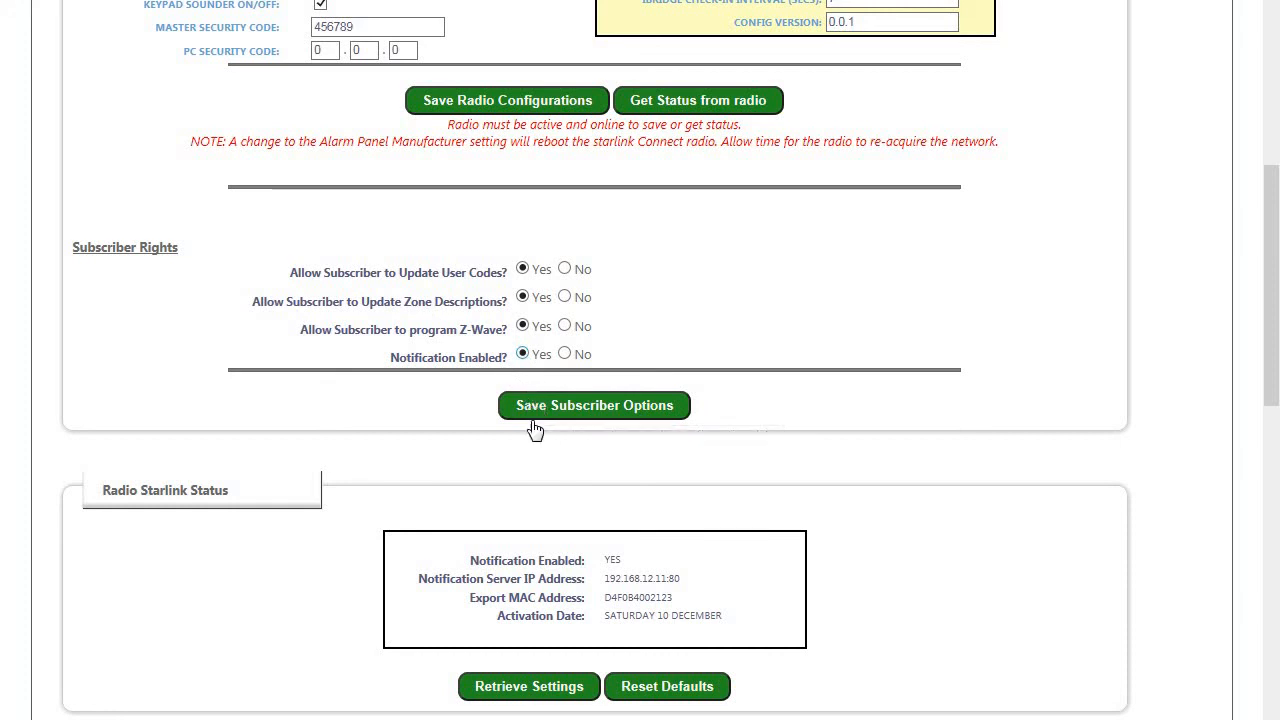
mouse_move(492, 668)
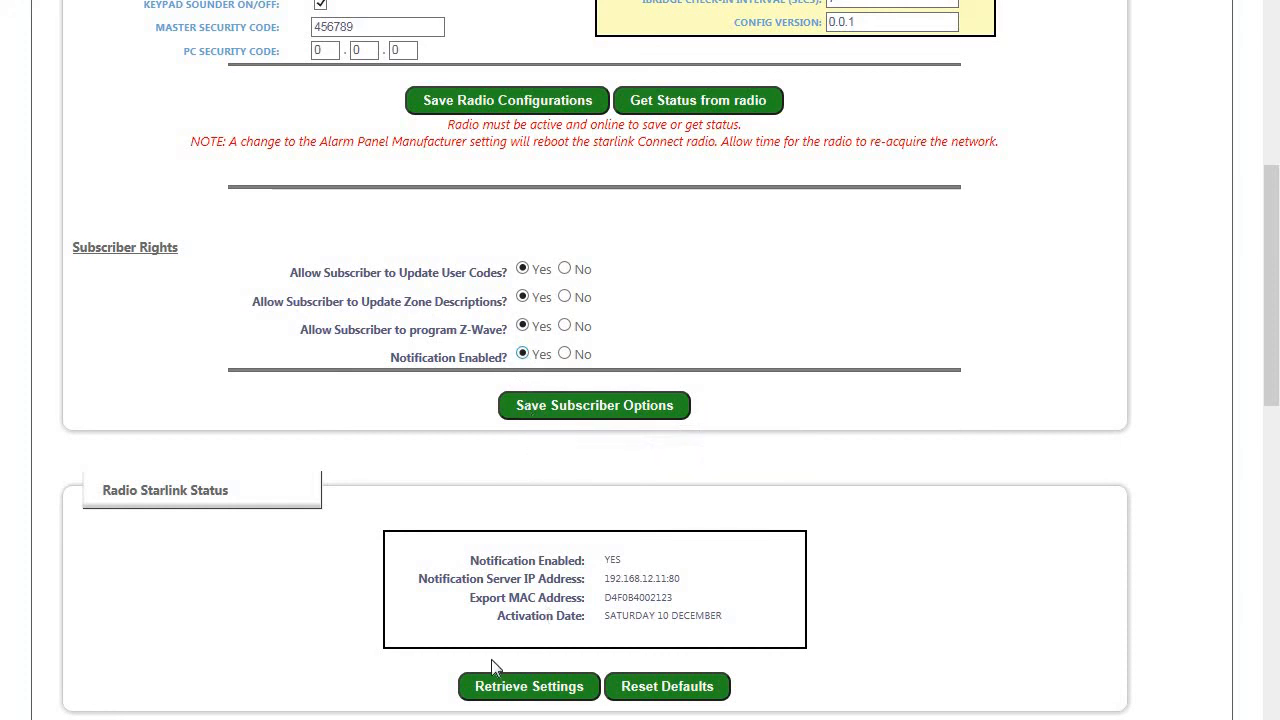
mouse_move(556, 604)
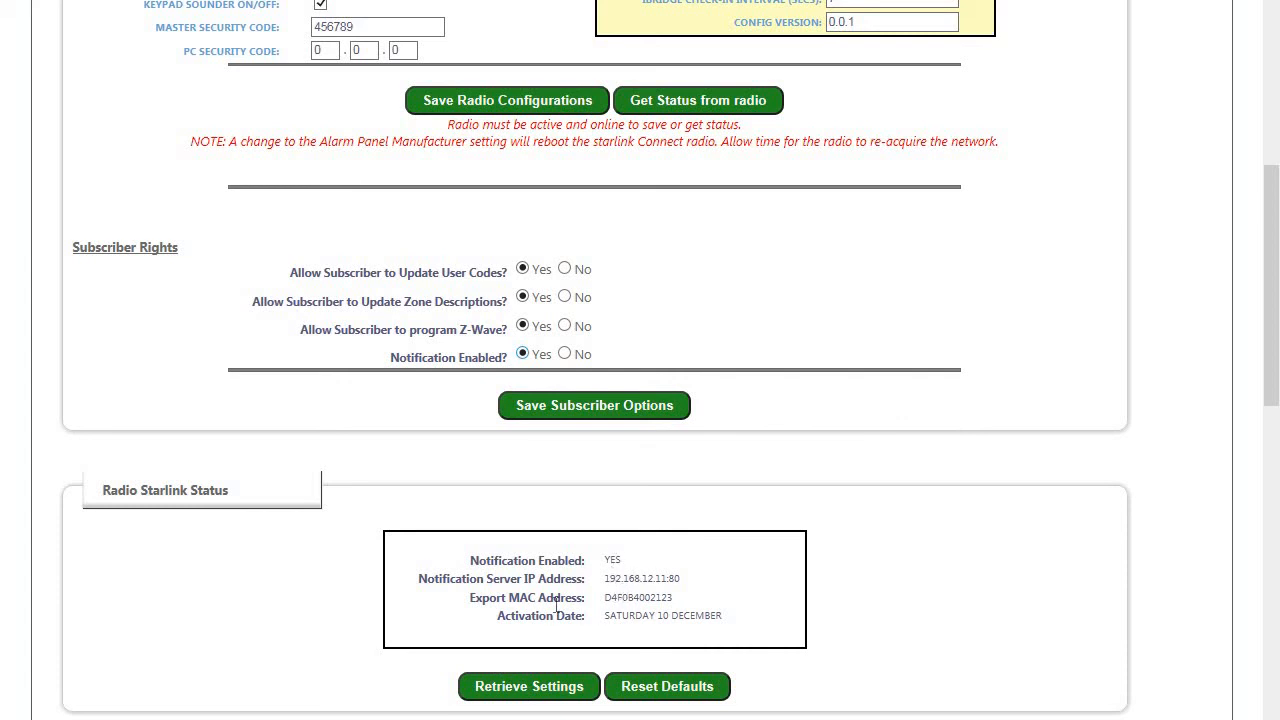
mouse_move(1200, 366)
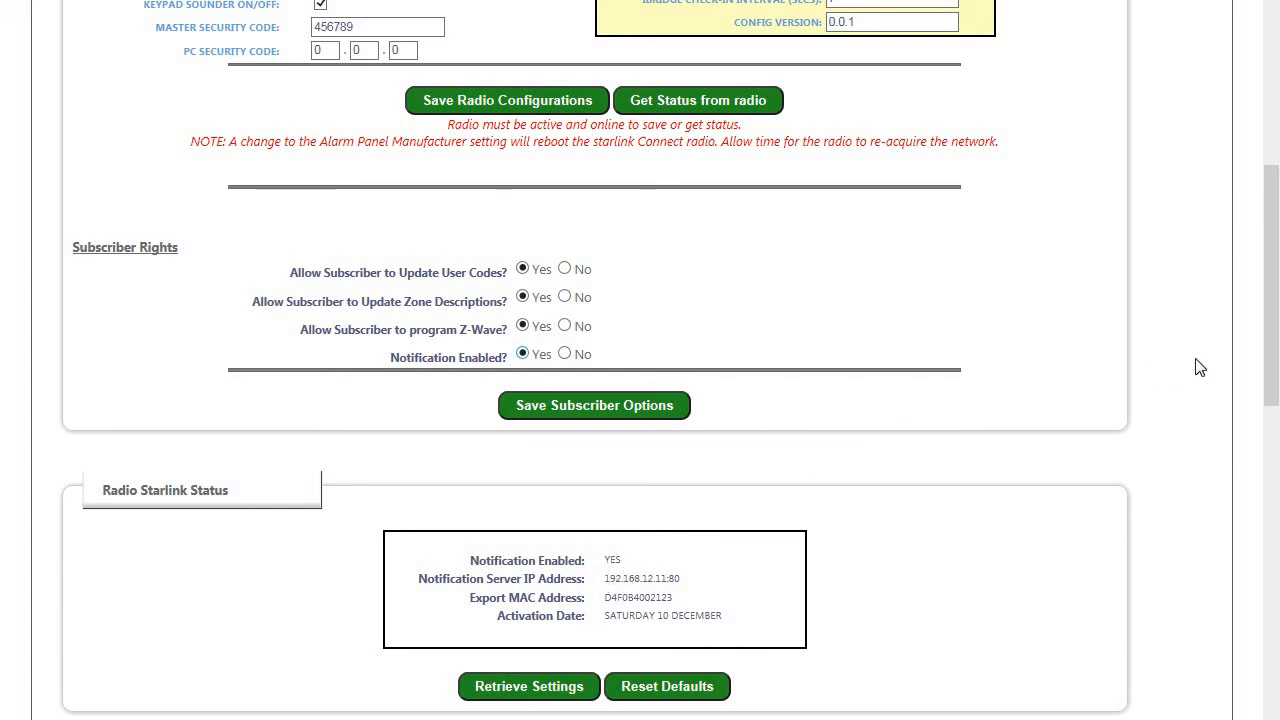
scroll("down", 3)
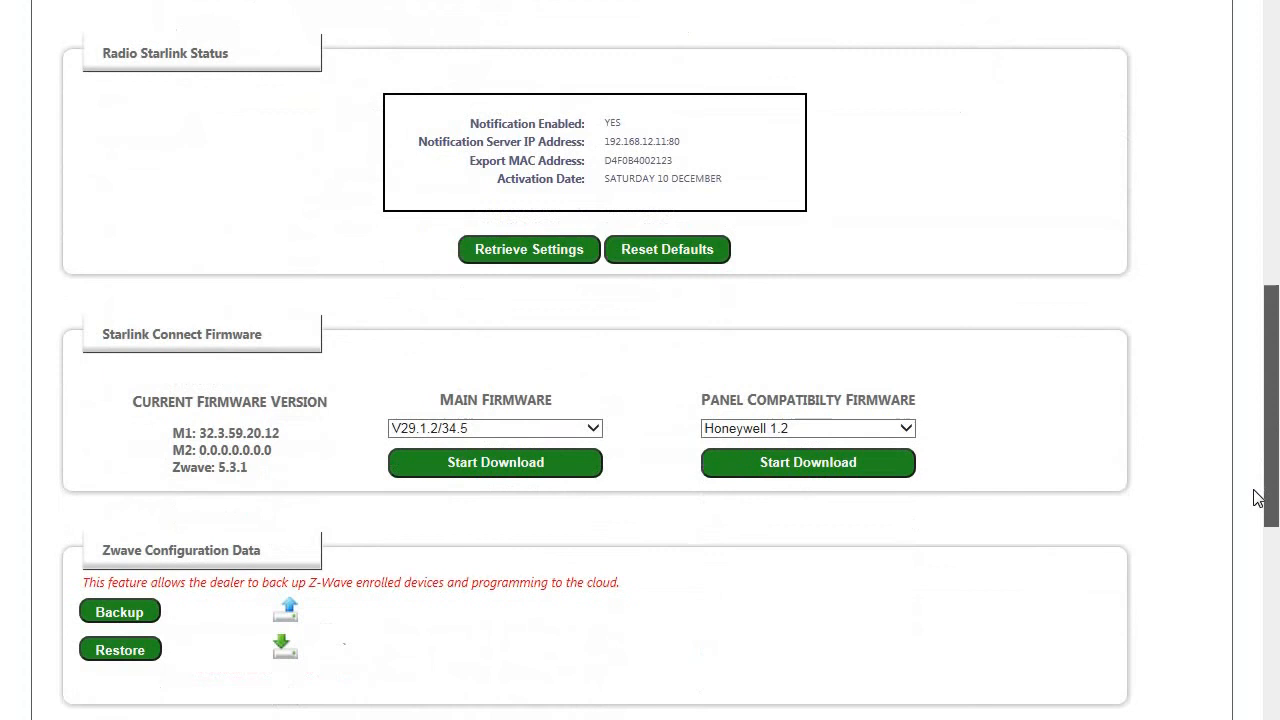
scroll("down", 3)
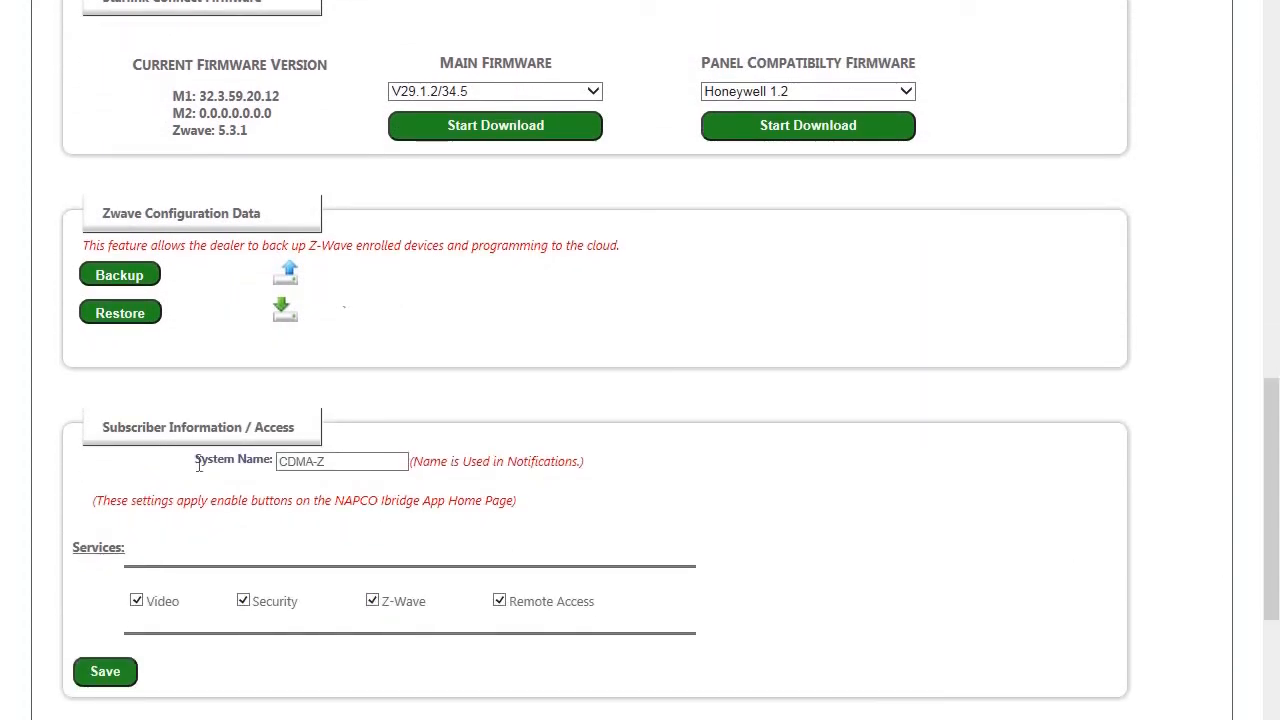
left_click(340, 460)
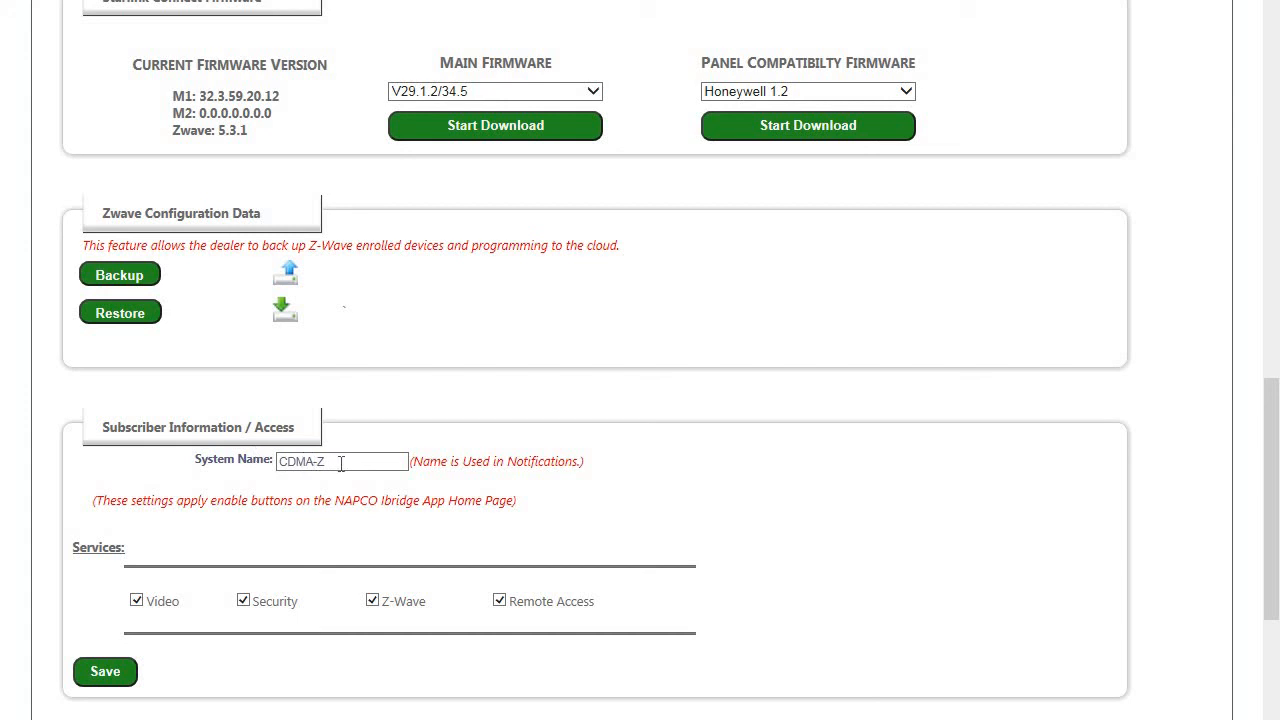
mouse_move(540, 620)
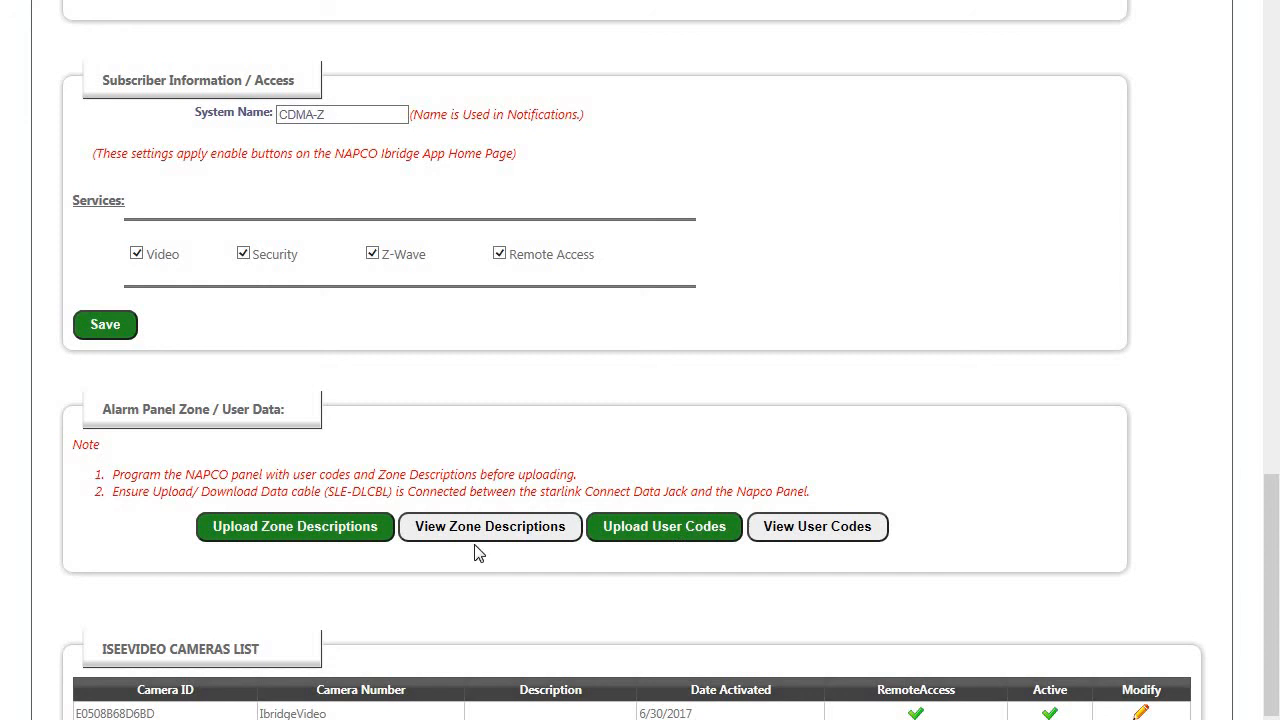
mouse_move(786, 540)
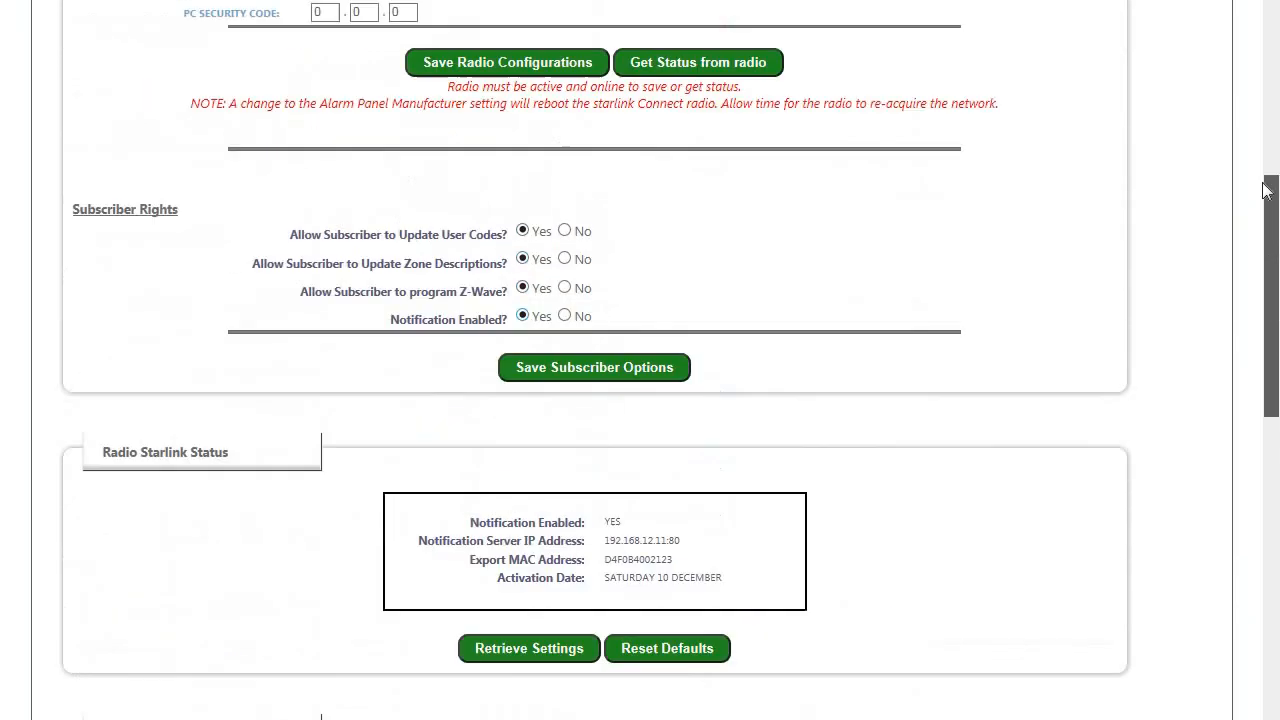
Switch the alarm panel manufacturer to DSC and select the DSC PC1832 panel type
scroll("up", 3)
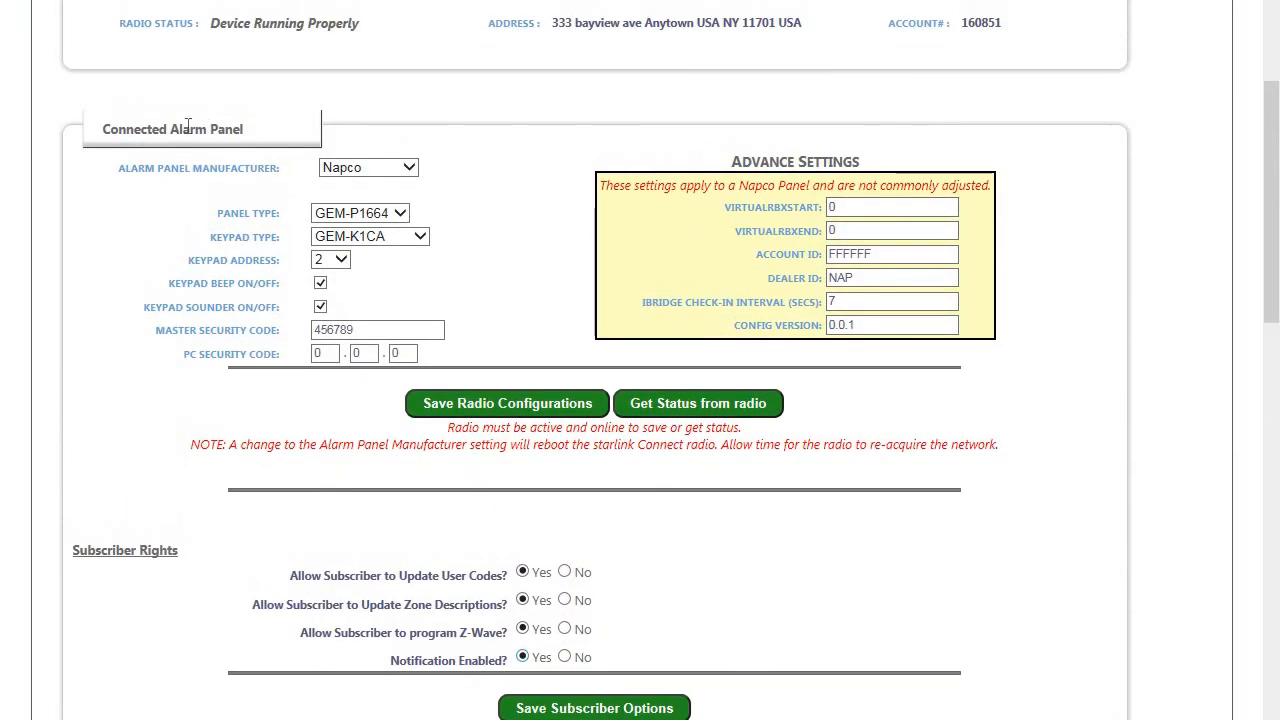
mouse_move(432, 182)
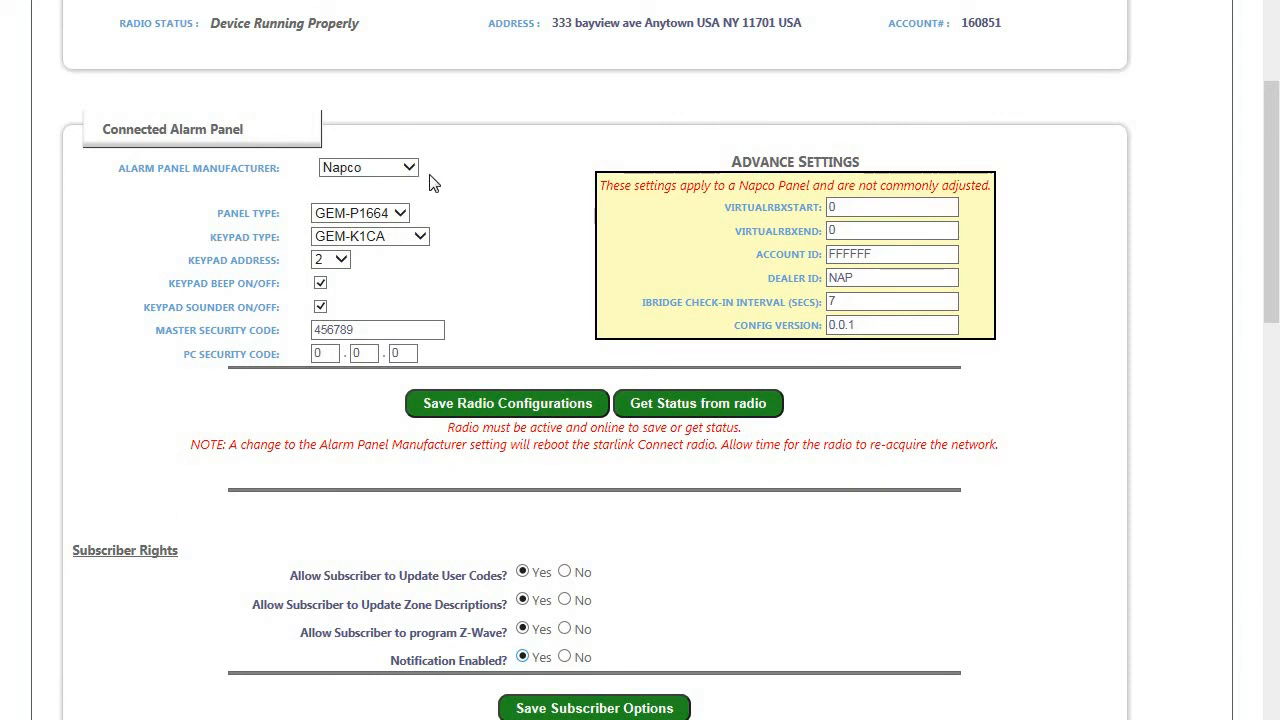
left_click(368, 168)
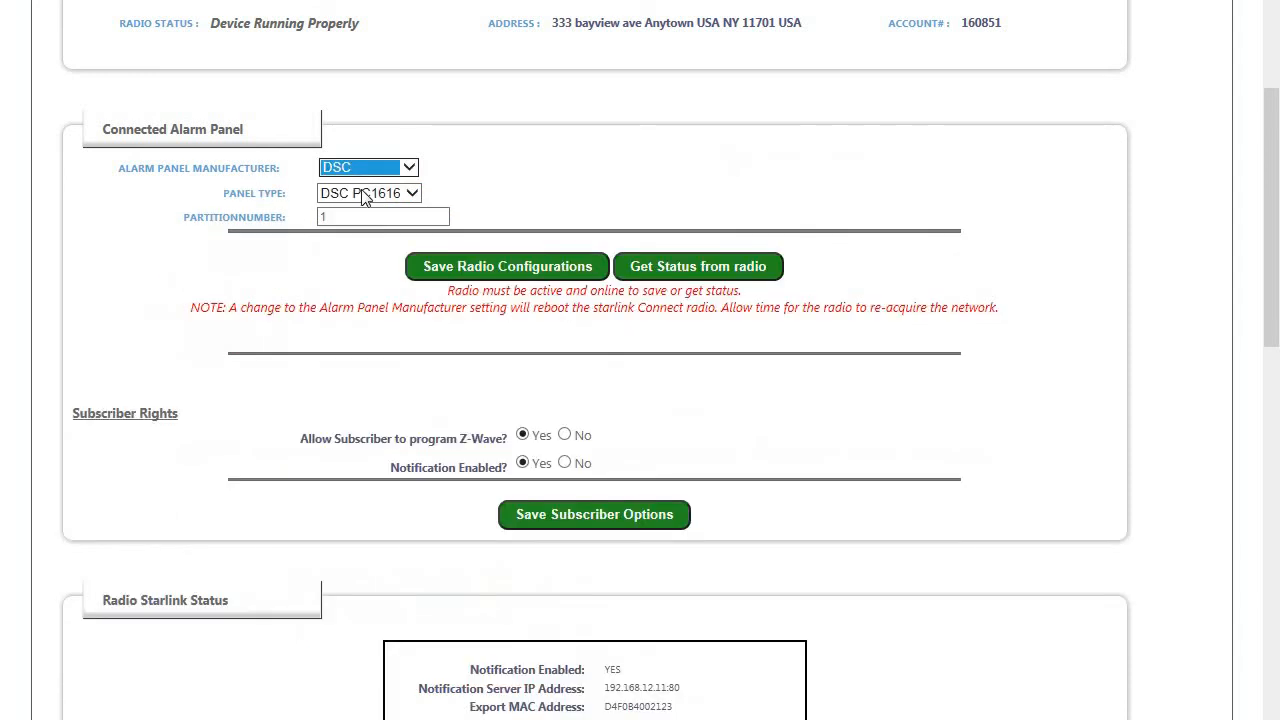
left_click(368, 192)
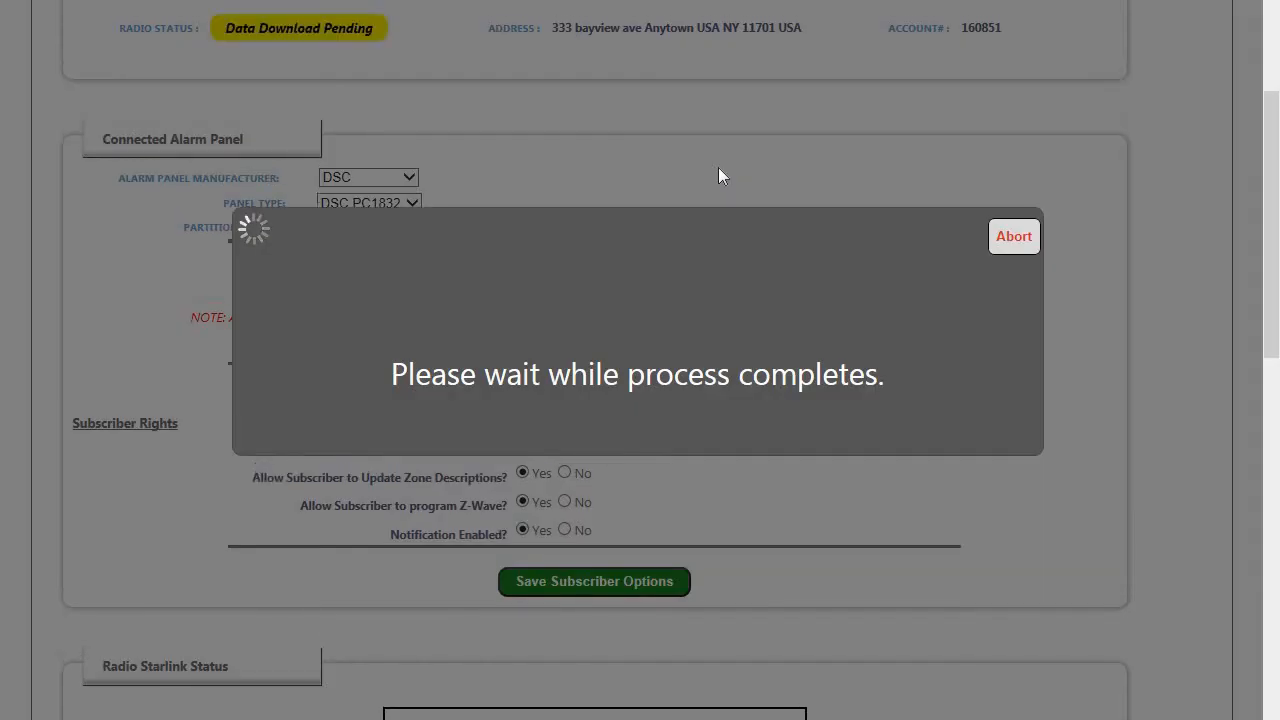
mouse_move(716, 178)
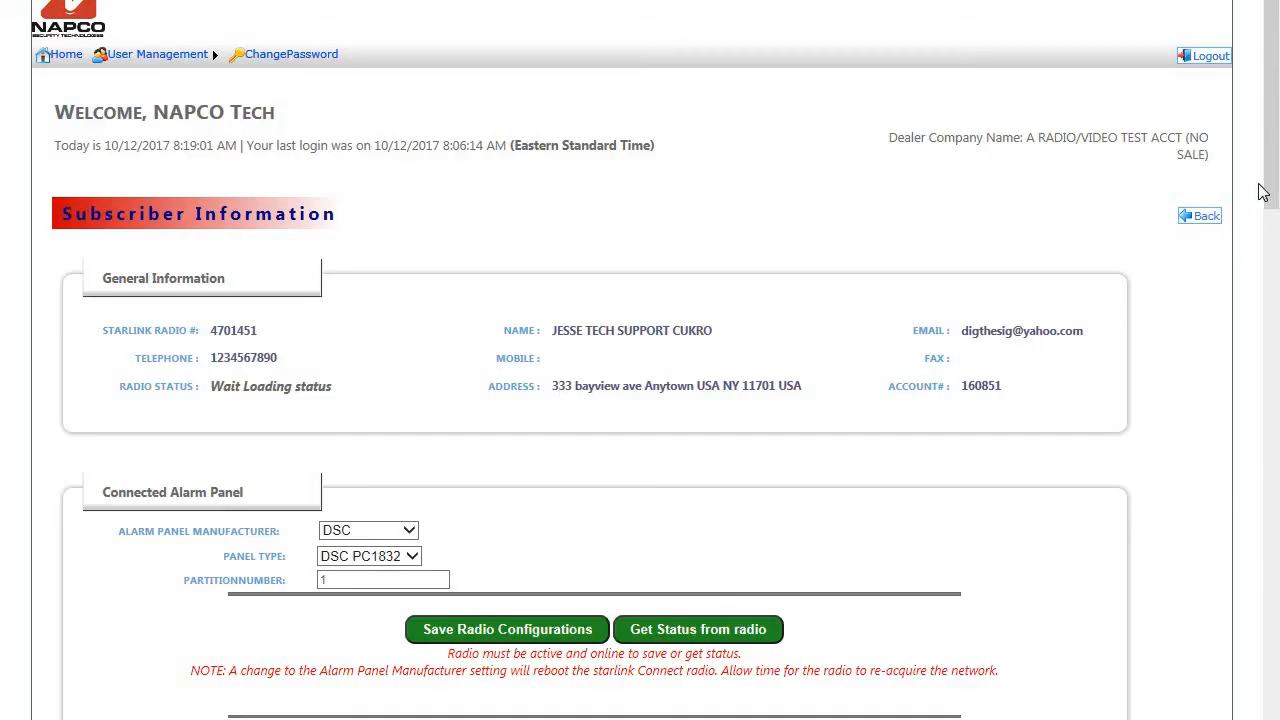
Scroll the subscriber page down to the Zone Listing and User Code Listing sections
scroll("down", 3)
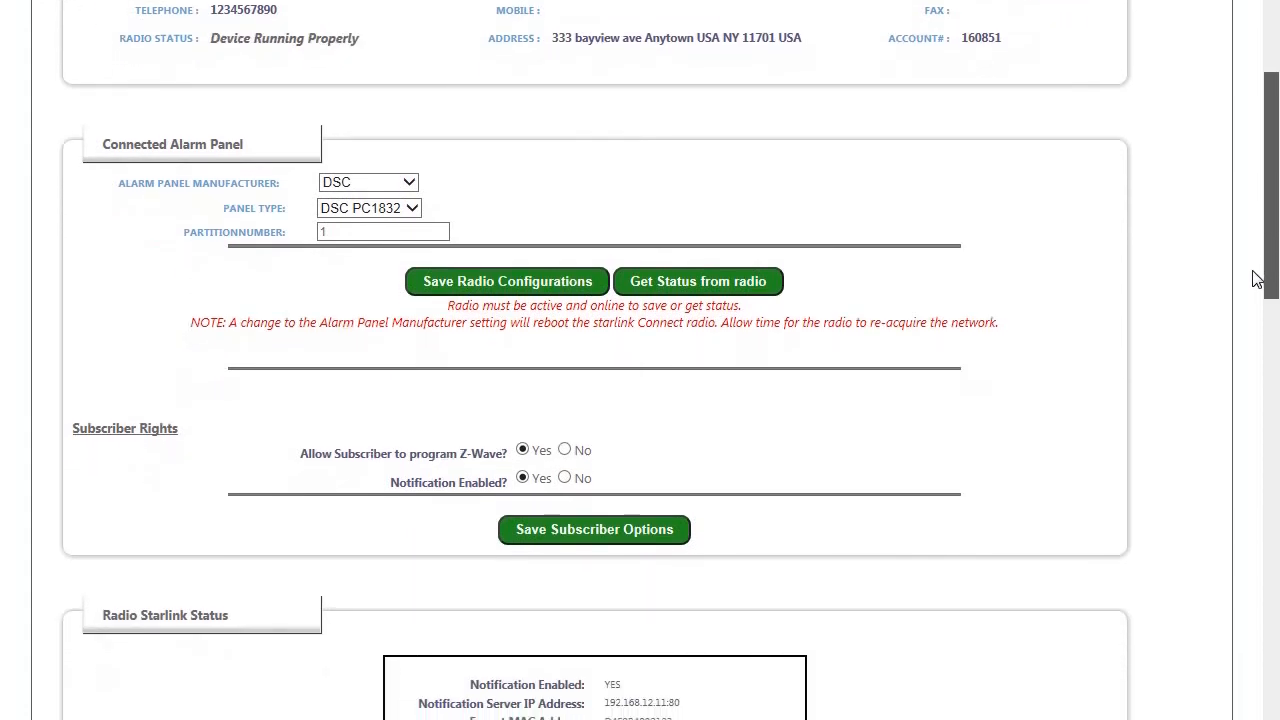
scroll("down", 3)
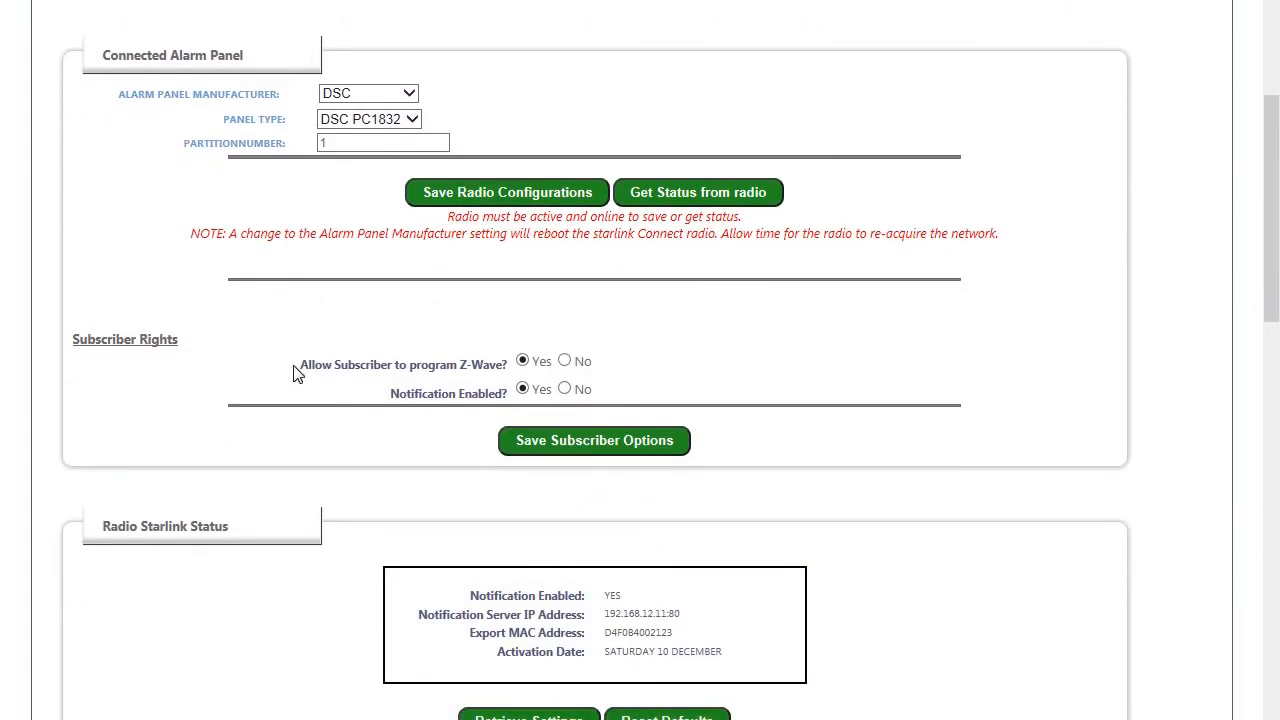
mouse_move(750, 408)
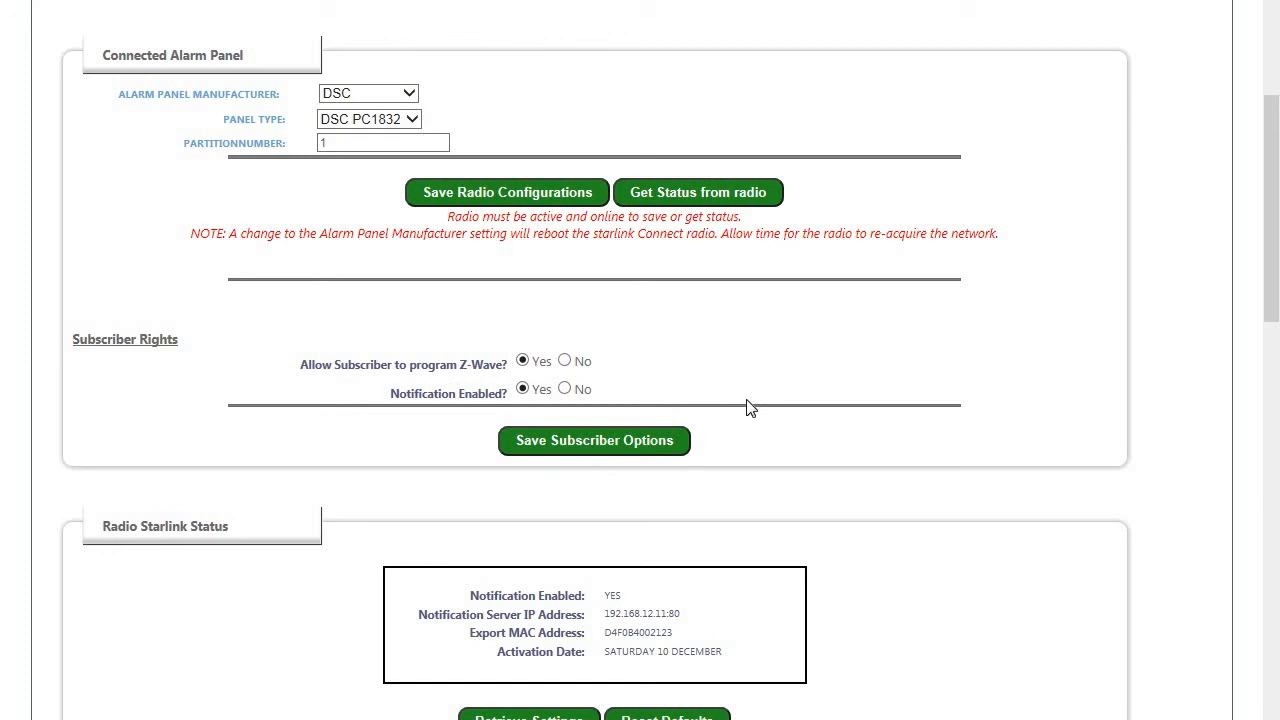
scroll("down", 3)
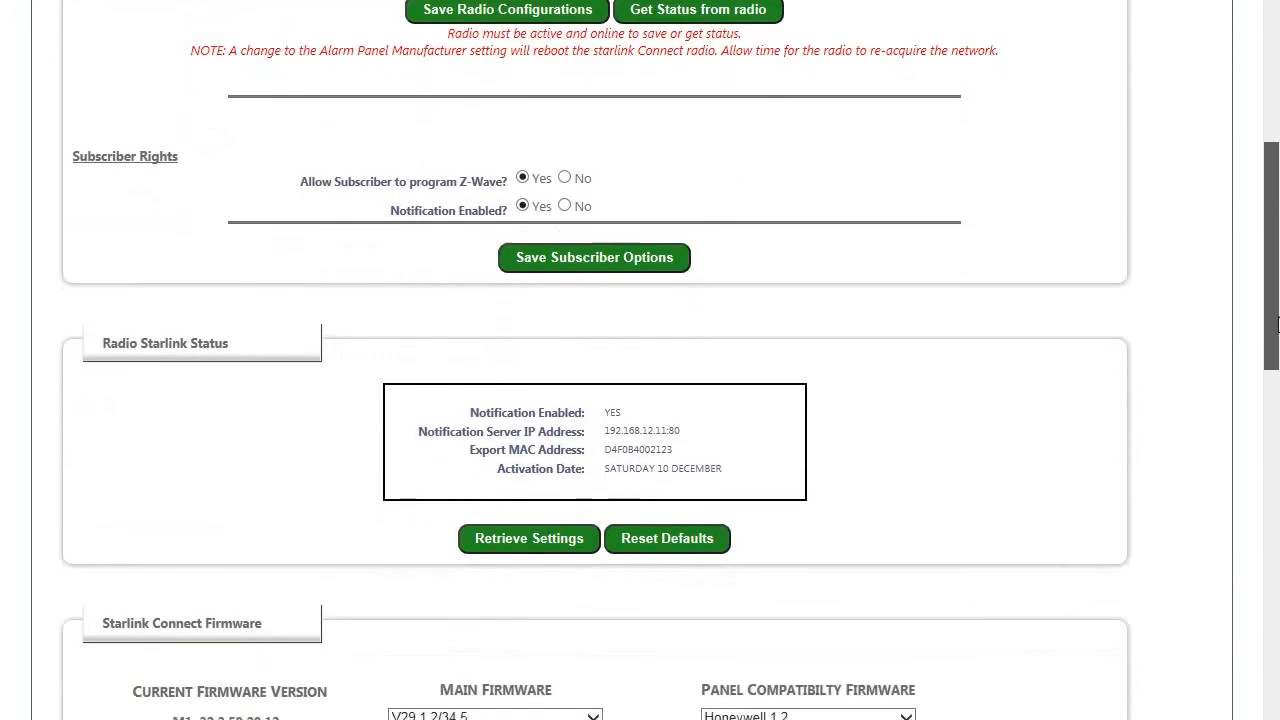
mouse_move(1076, 330)
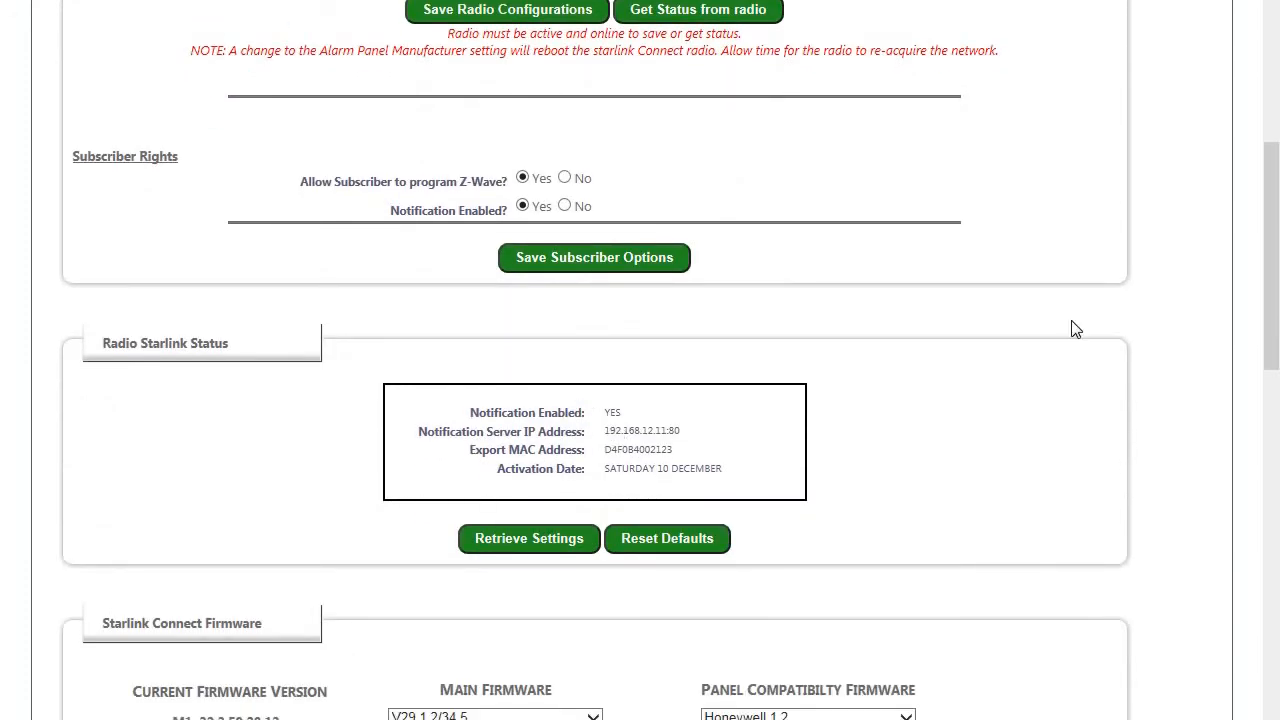
scroll("down", 3)
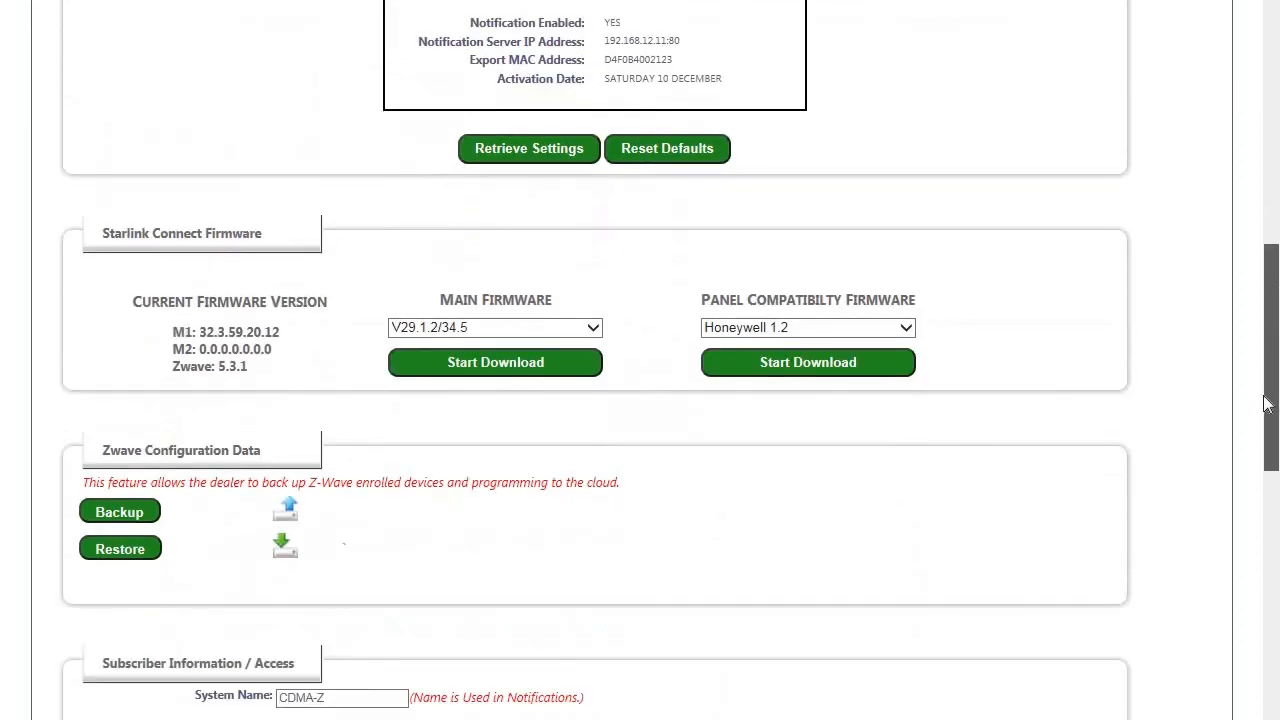
scroll("down", 3)
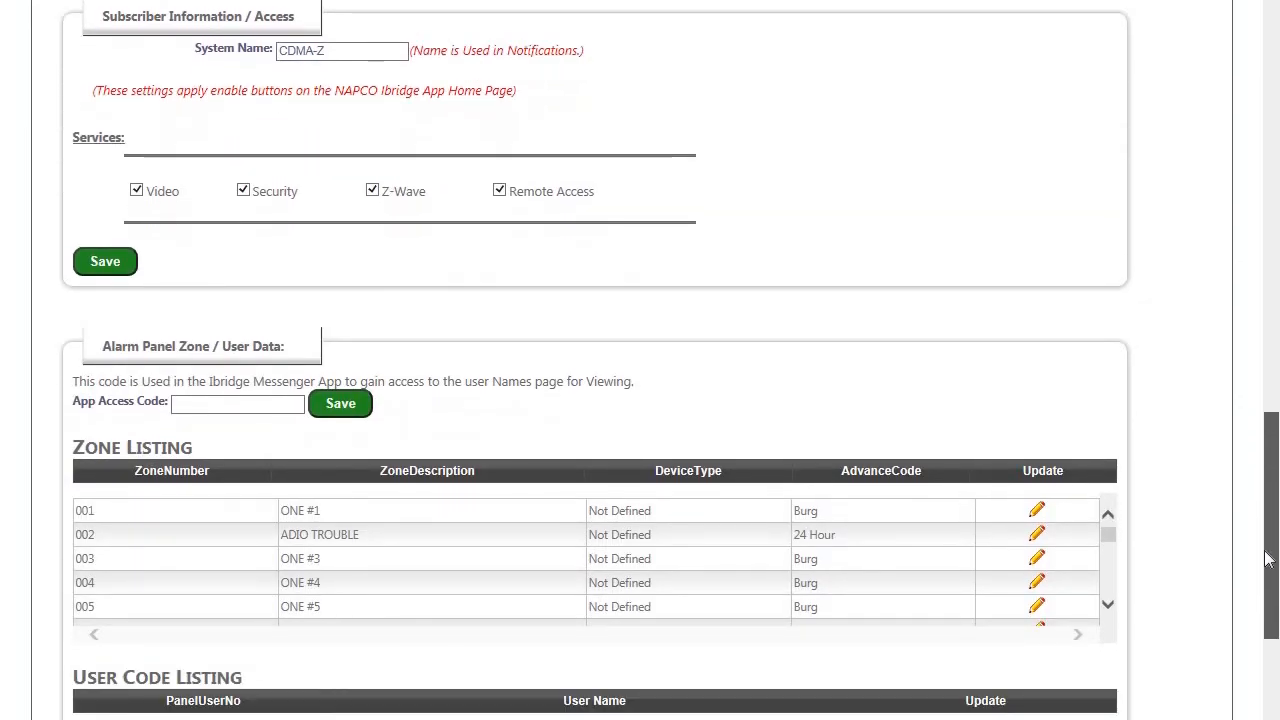
scroll("down", 3)
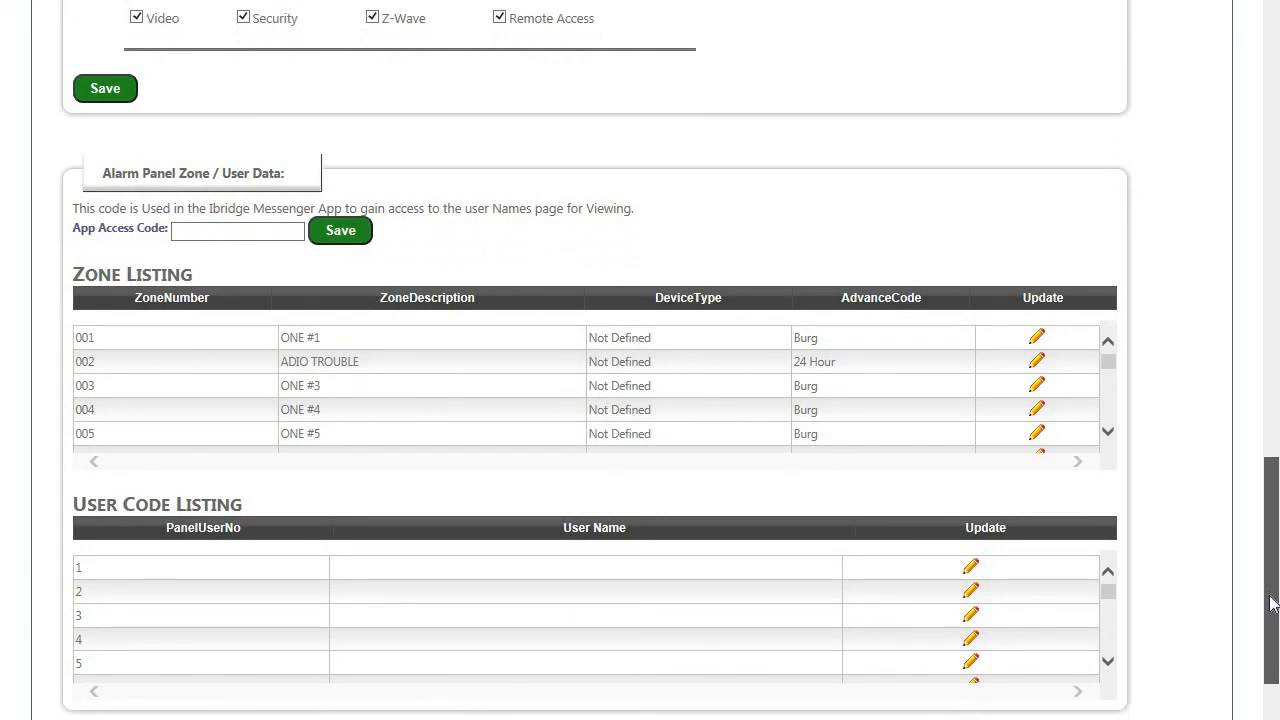
scroll("down", 3)
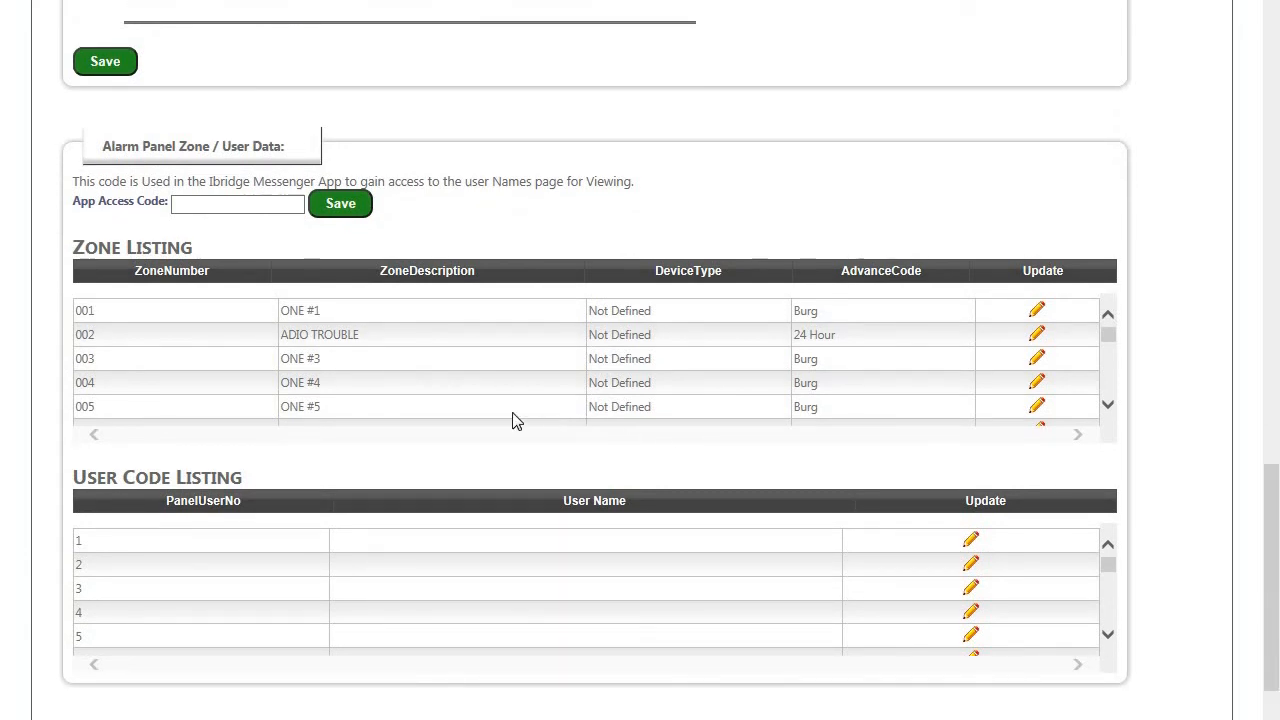
mouse_move(1036, 312)
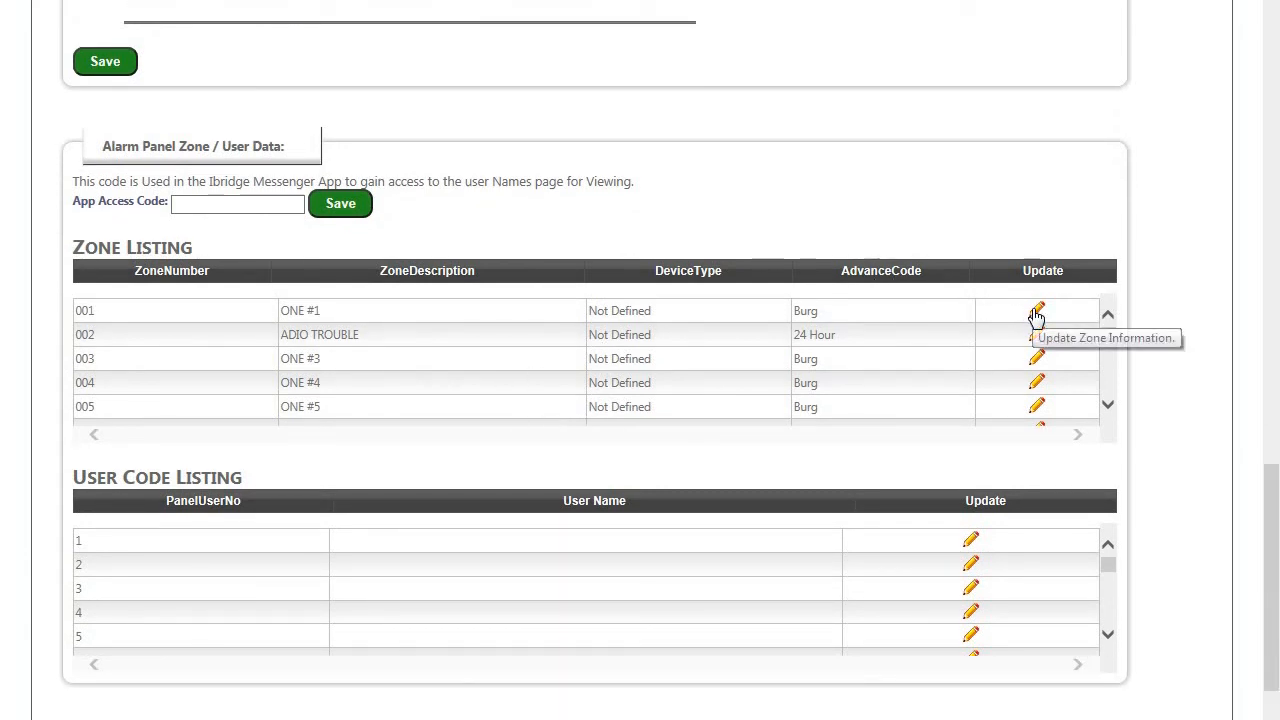
left_click(1036, 310)
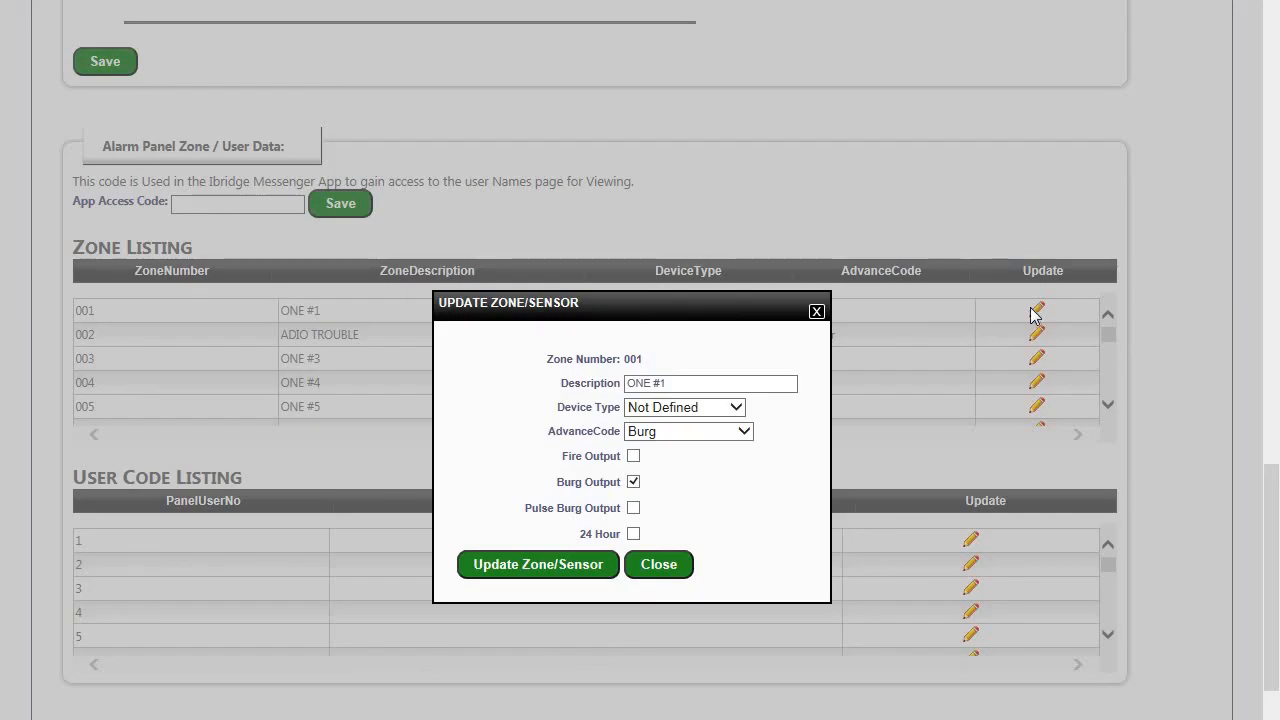
mouse_move(598, 524)
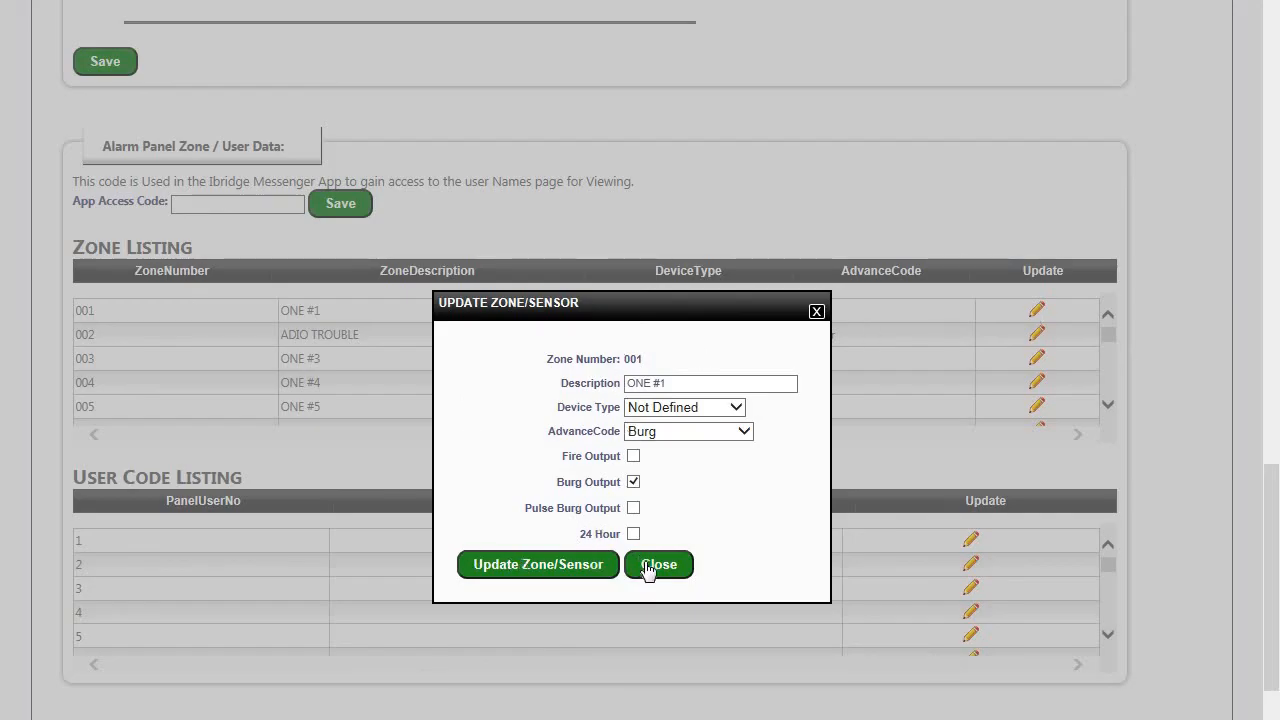
left_click(658, 564)
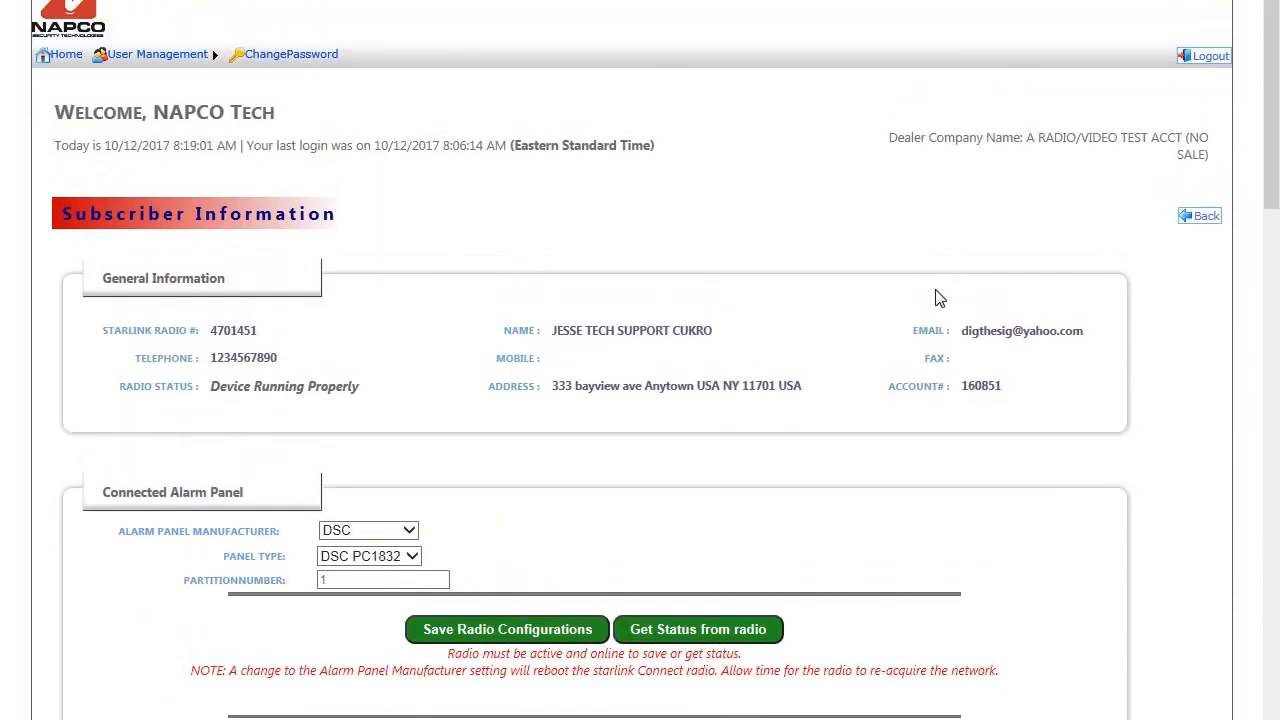
Select the Honeywell Vista-20P panel type and review its zone and partition settings
left_click(368, 530)
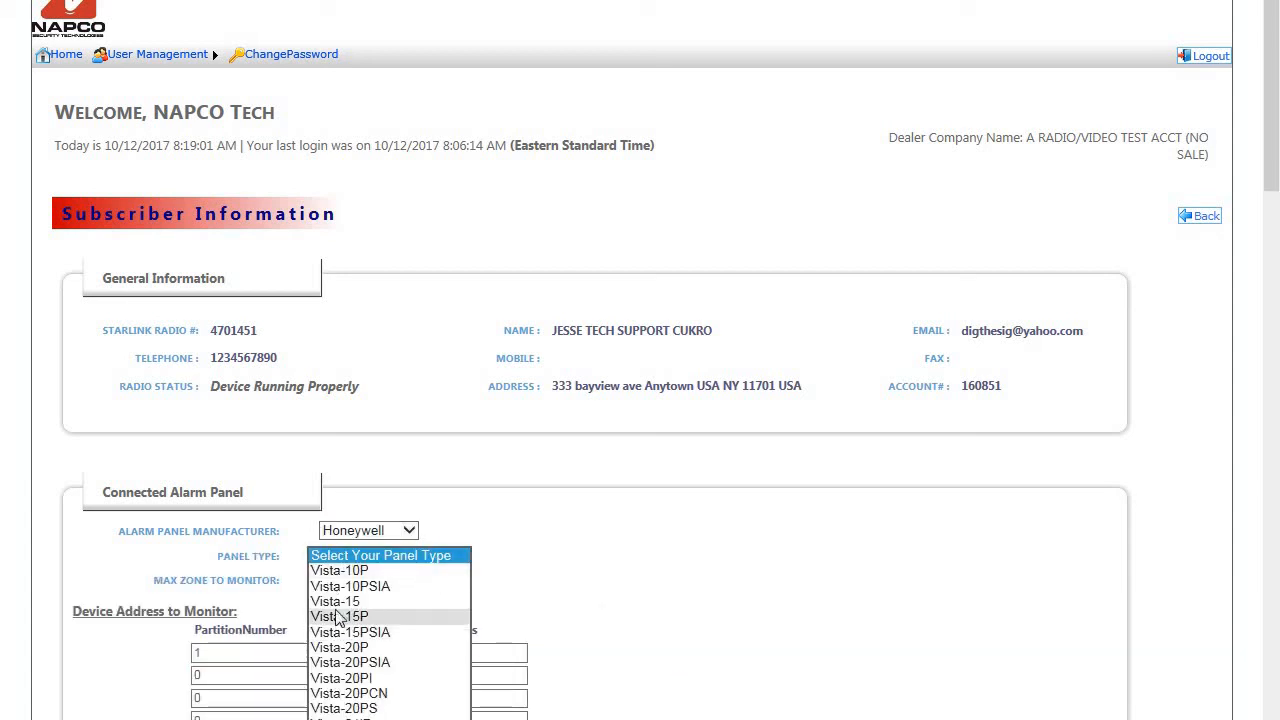
left_click(340, 648)
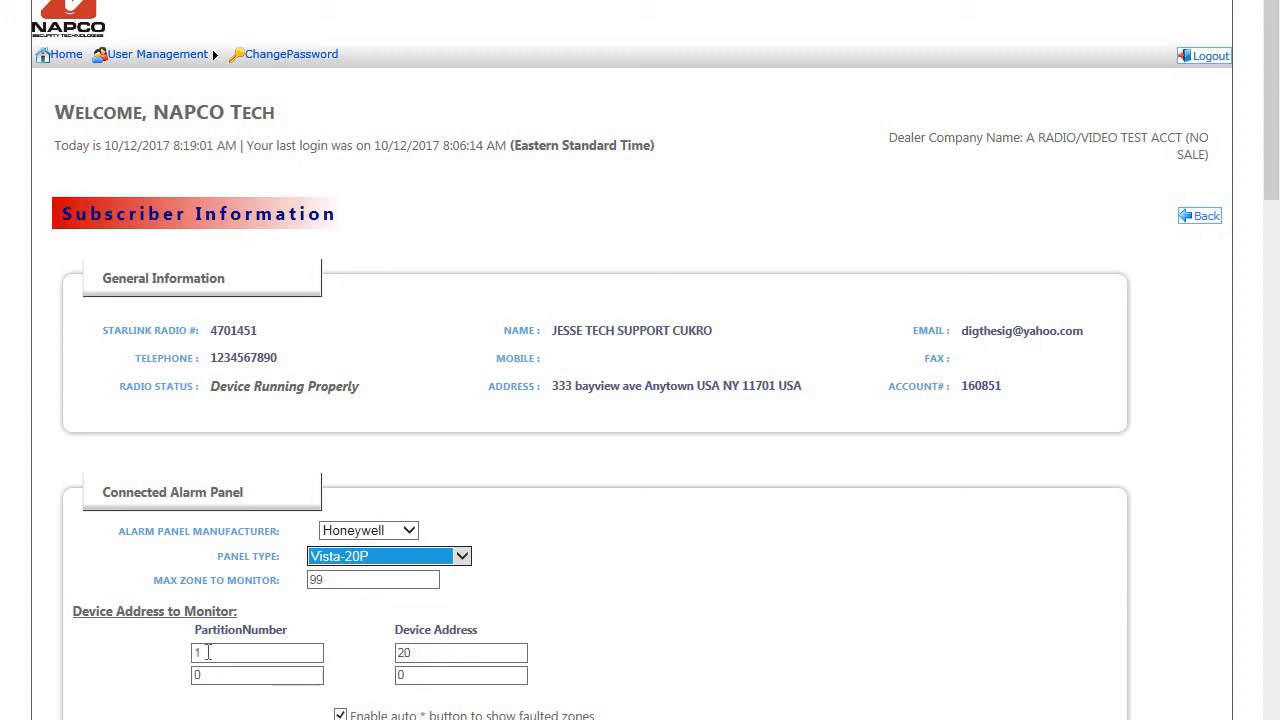
scroll("down", 3)
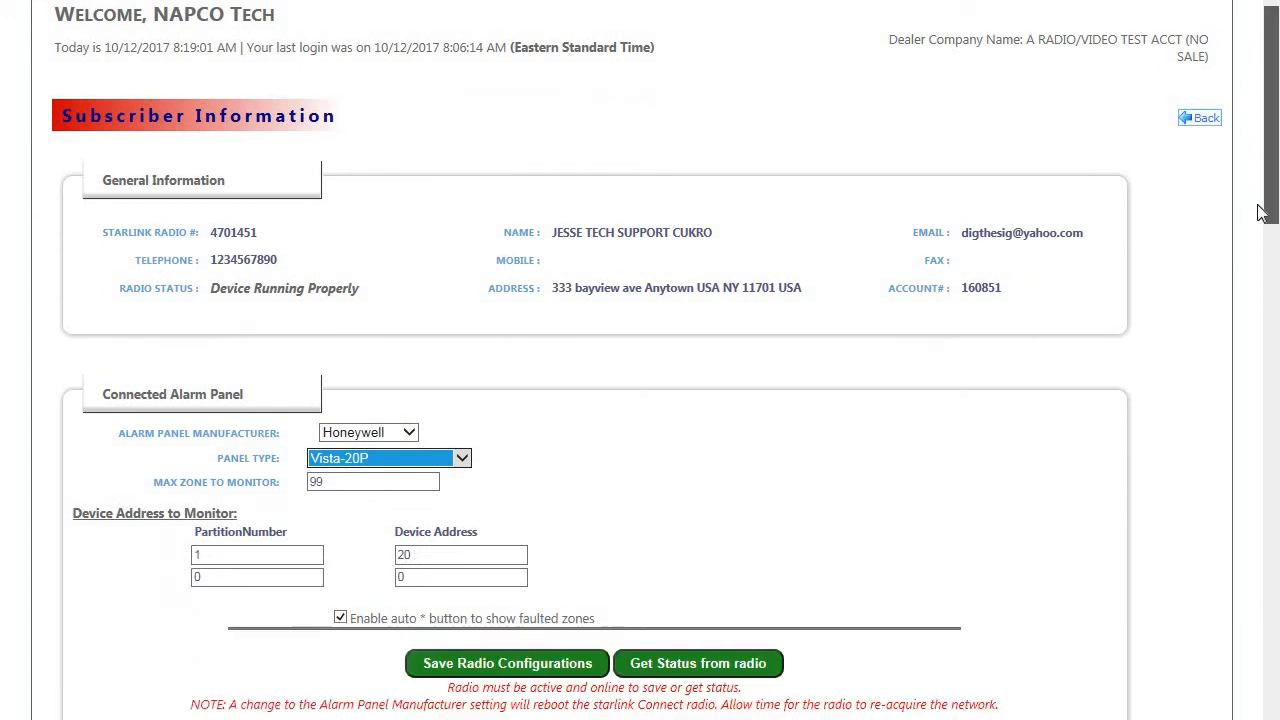
scroll("down", 3)
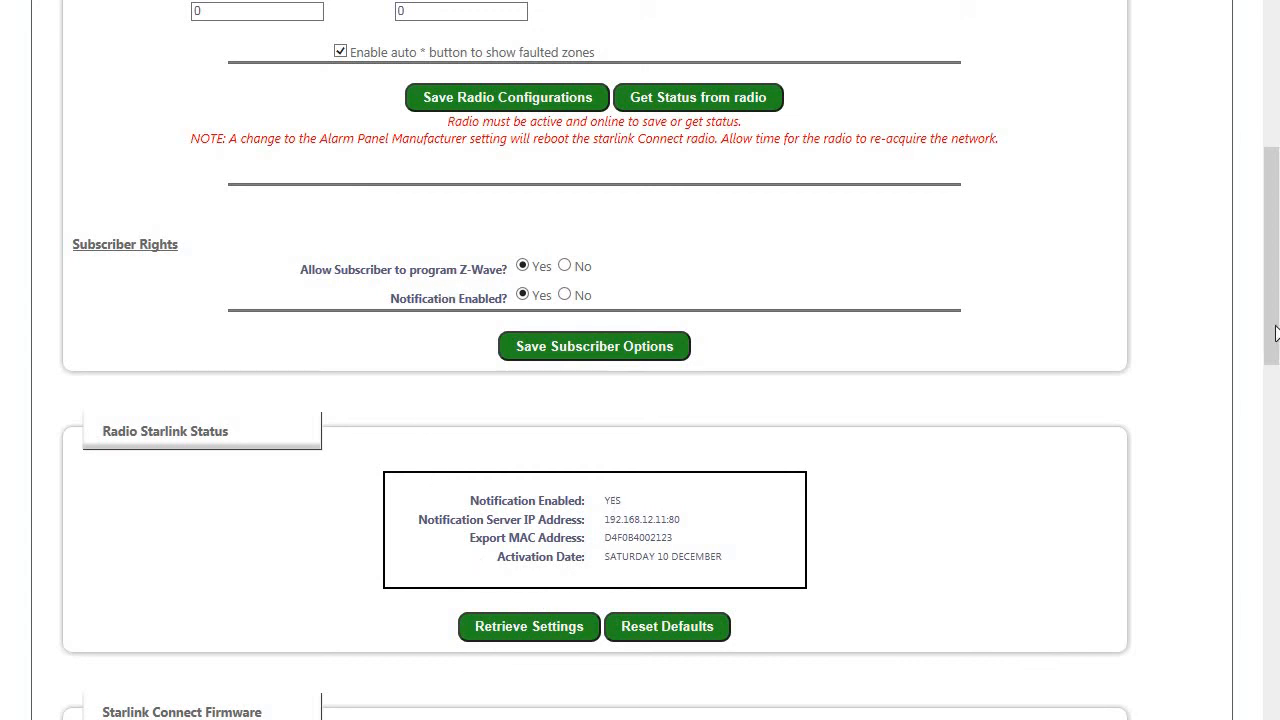
scroll("down", 3)
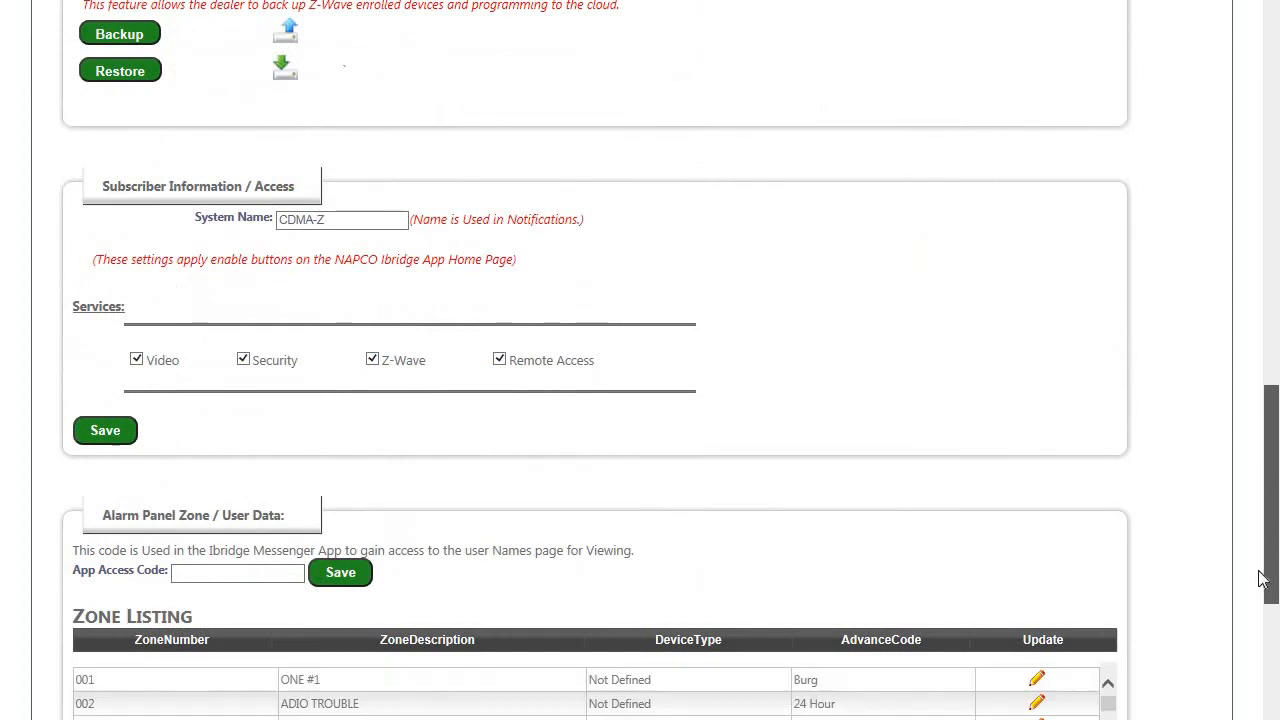
scroll("down", 3)
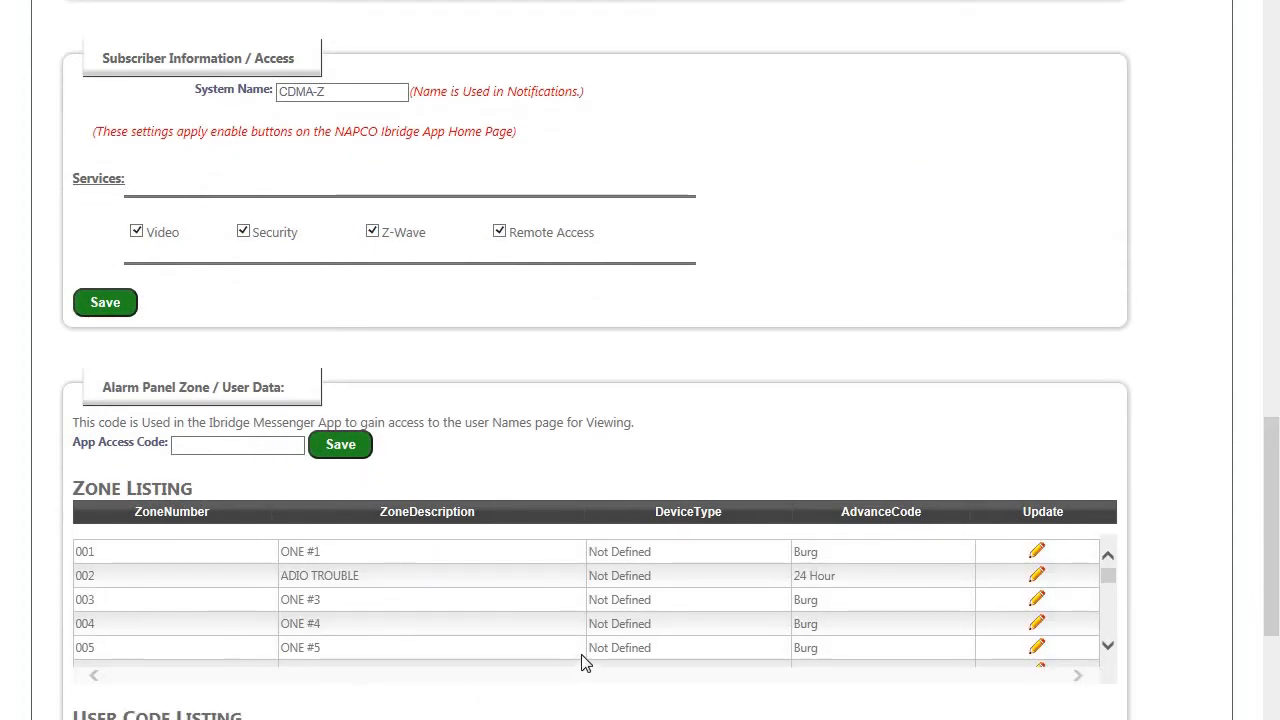
mouse_move(1036, 576)
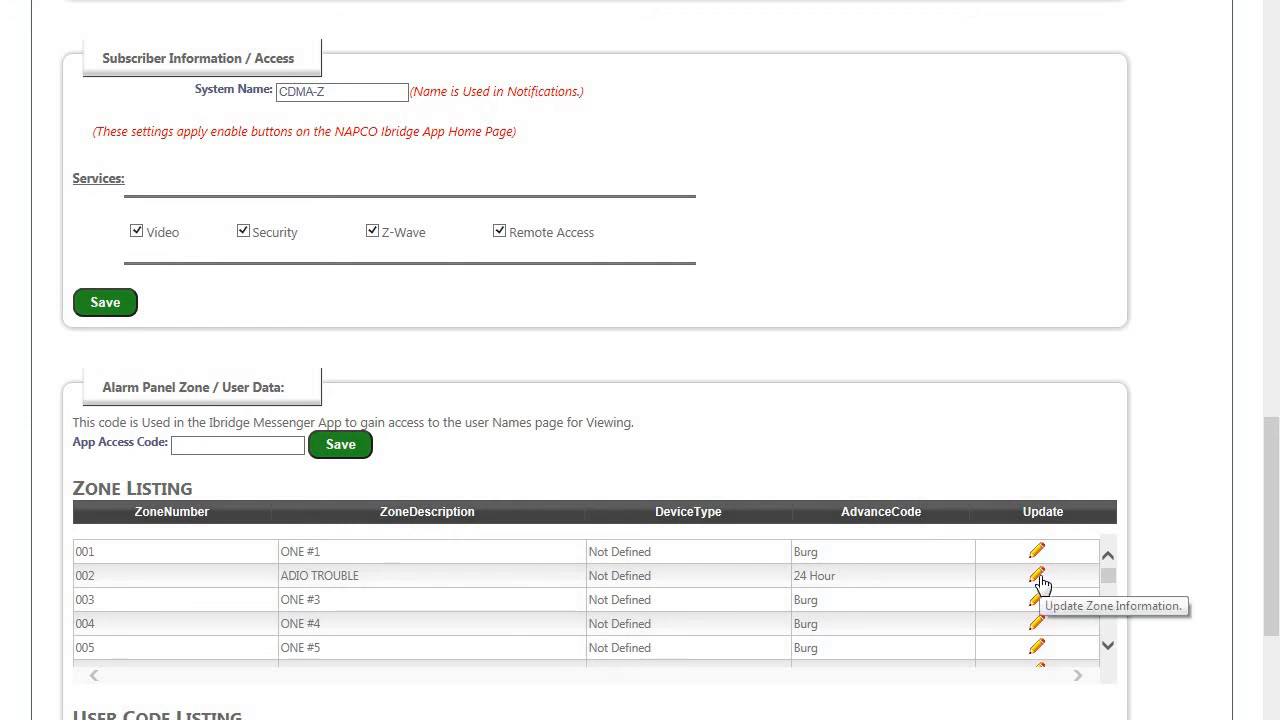
left_click(1036, 578)
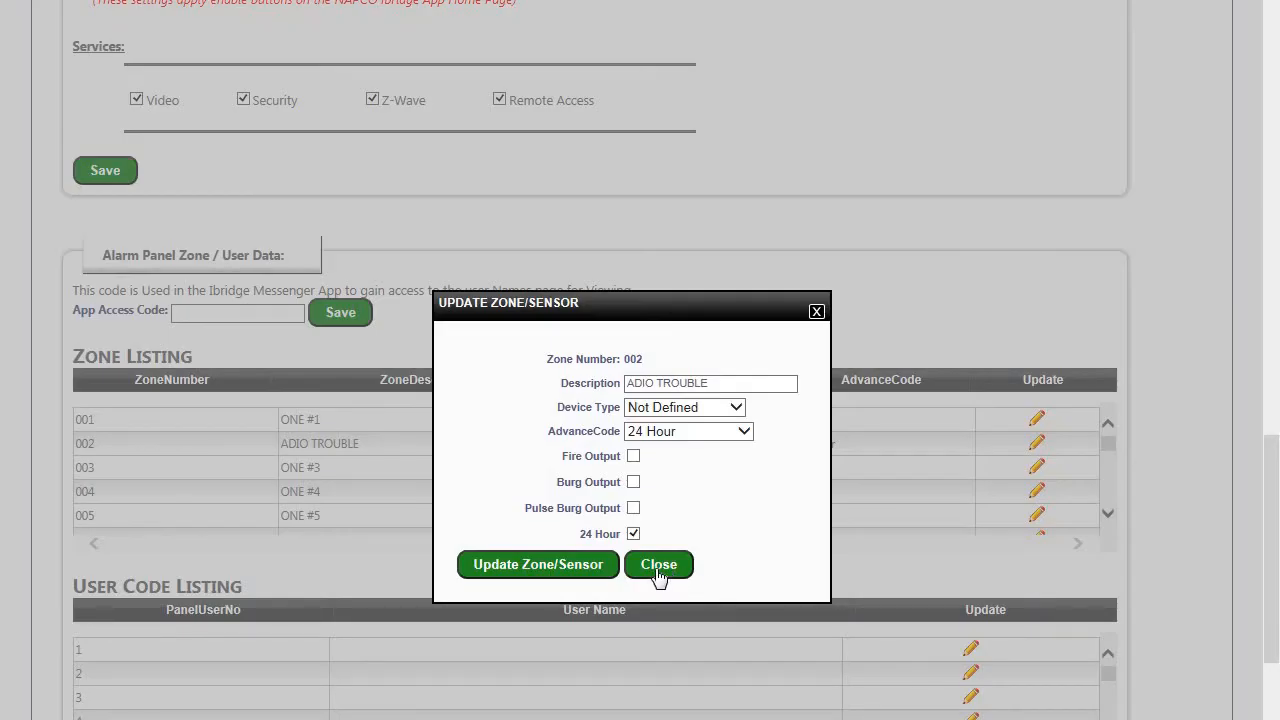
left_click(658, 564)
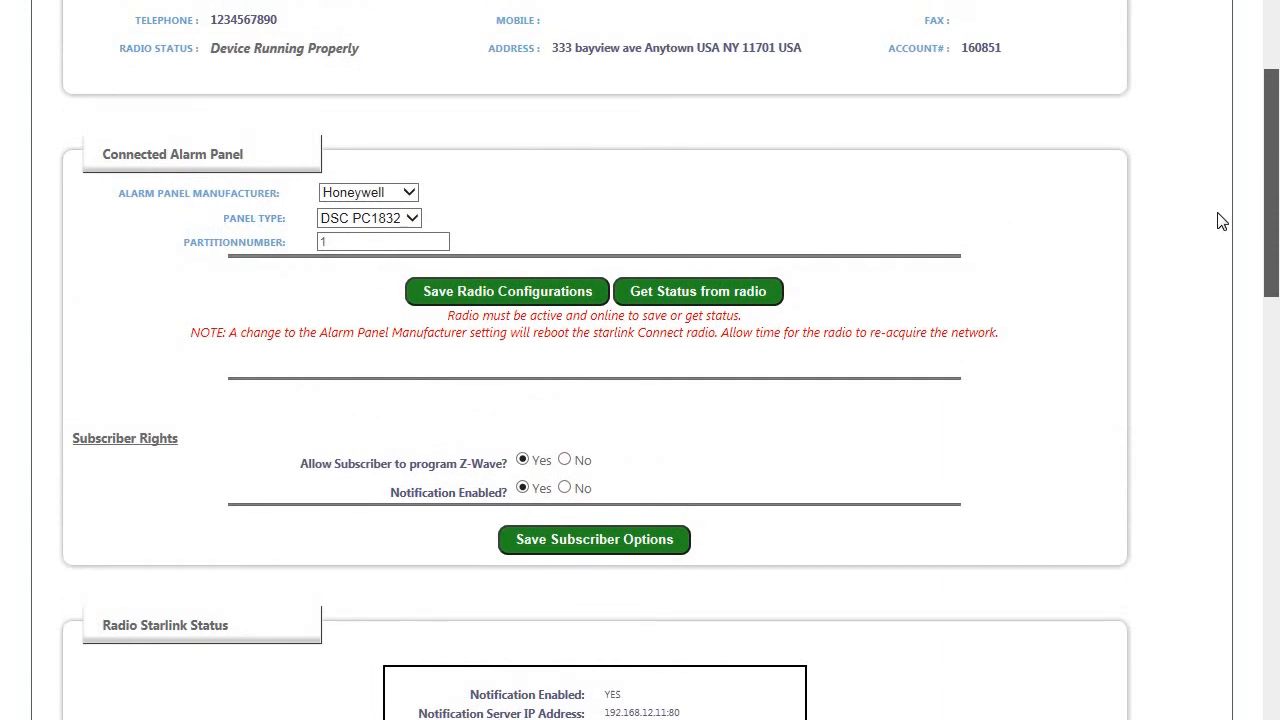
mouse_move(1012, 260)
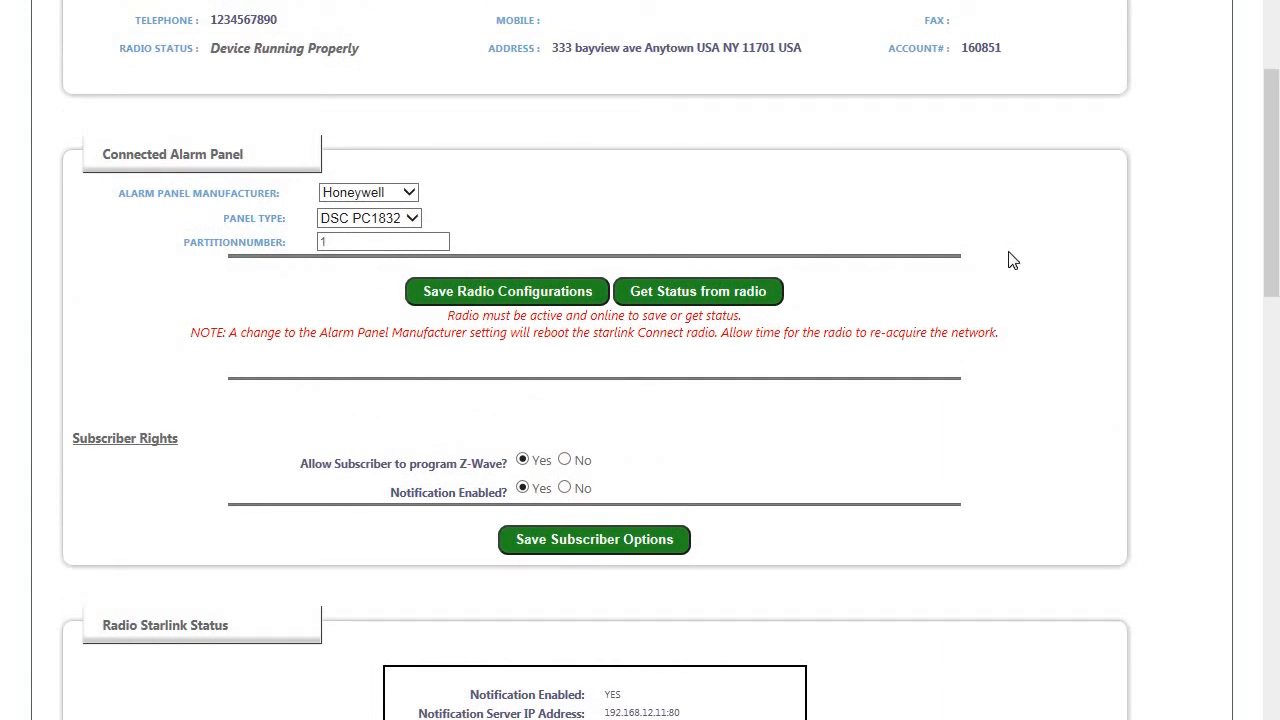